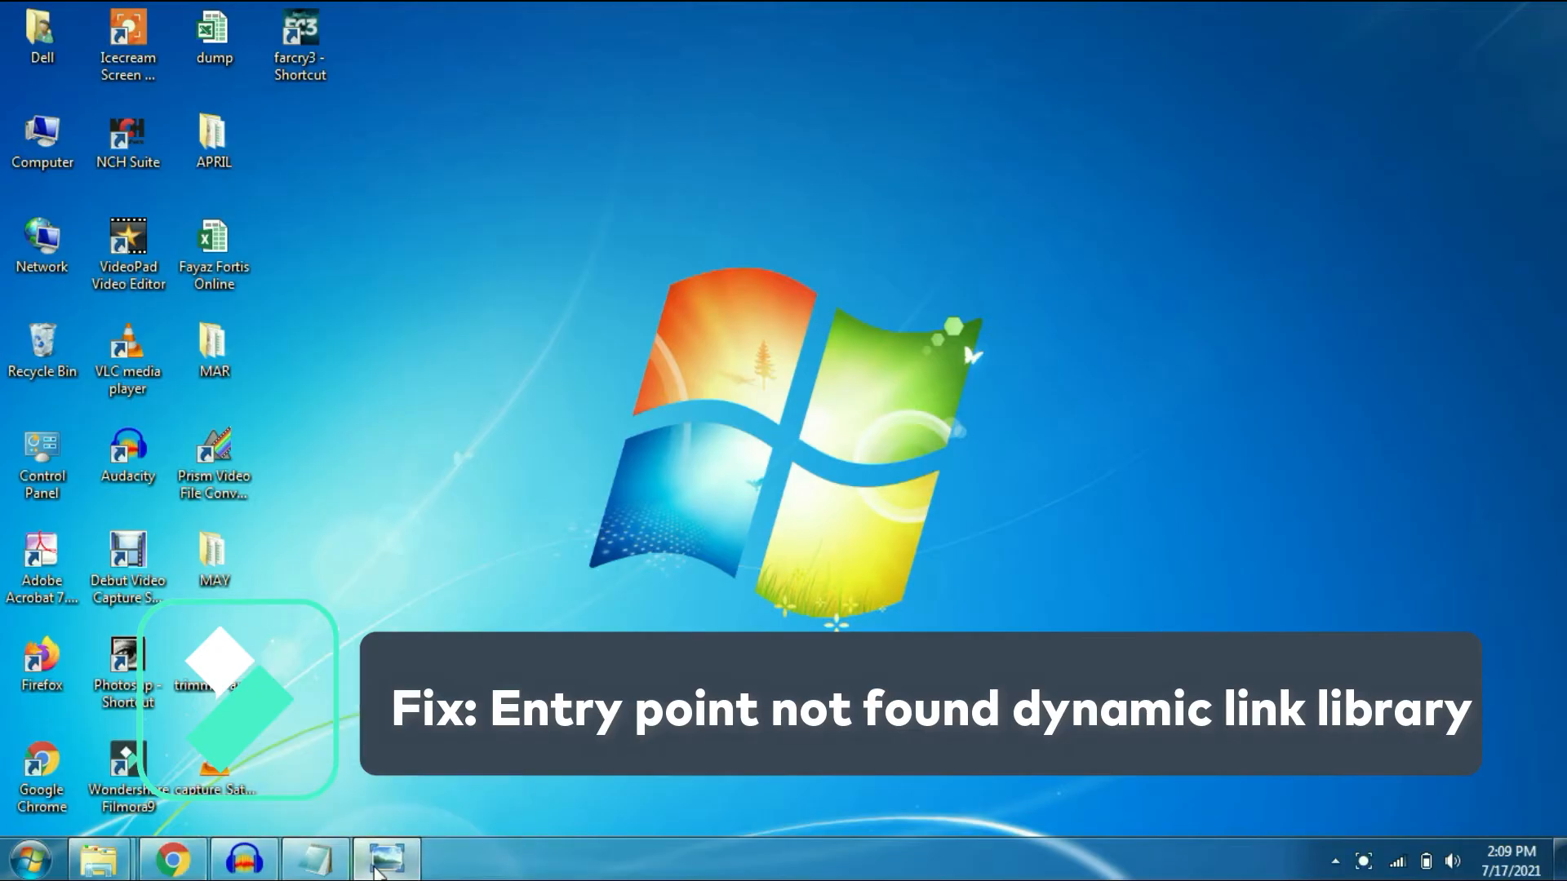
Step: View the entry point error, then bring up the Visual C++ 2015 Redistributable x64/x86 file choice
click(382, 858)
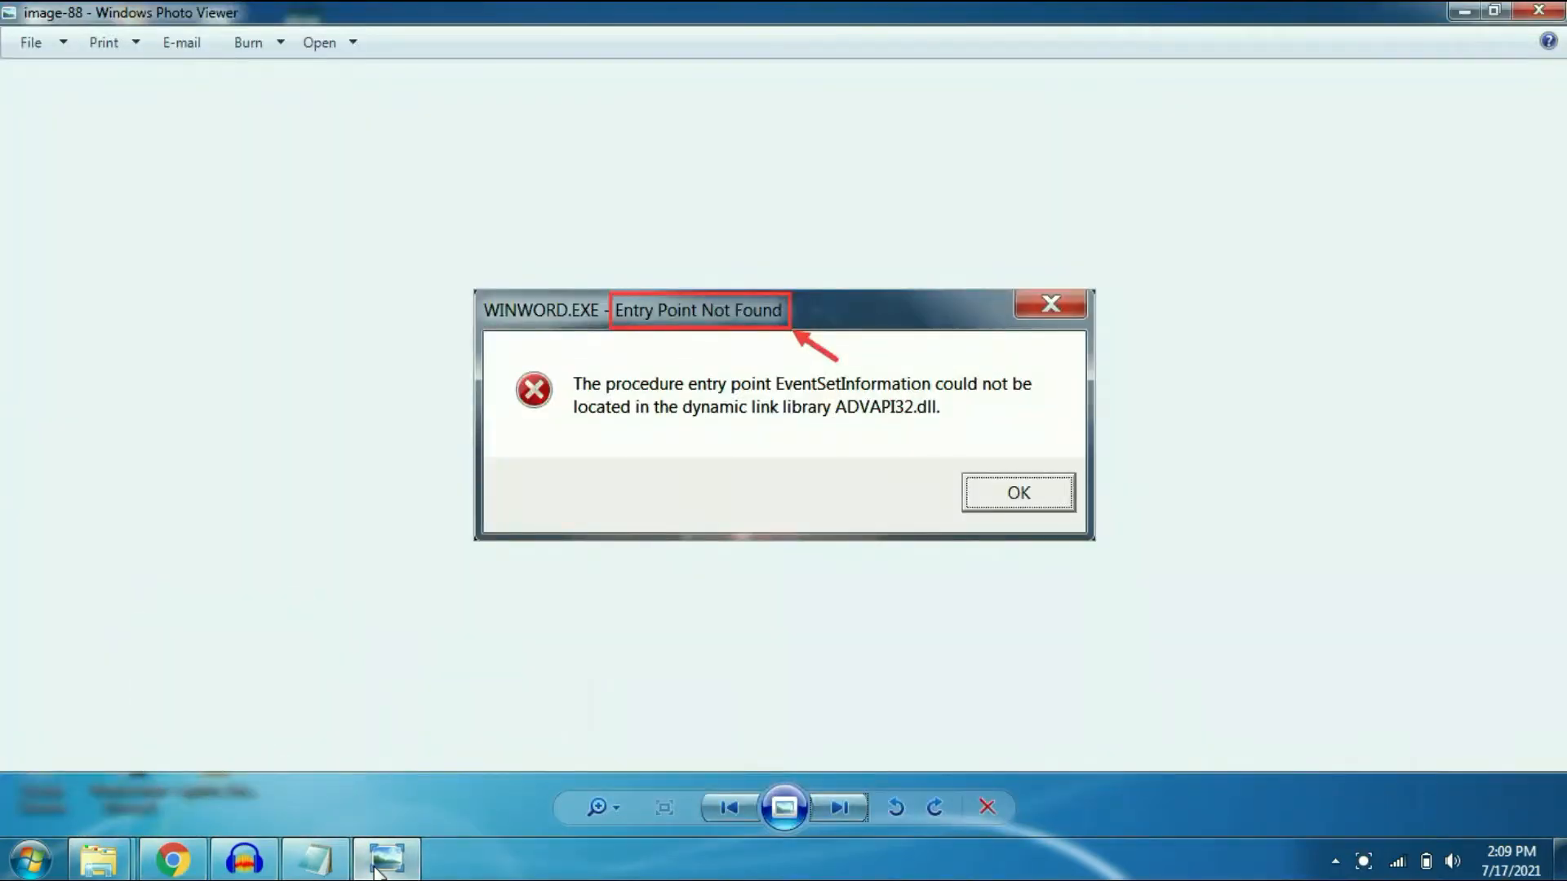
mouse_move(797, 546)
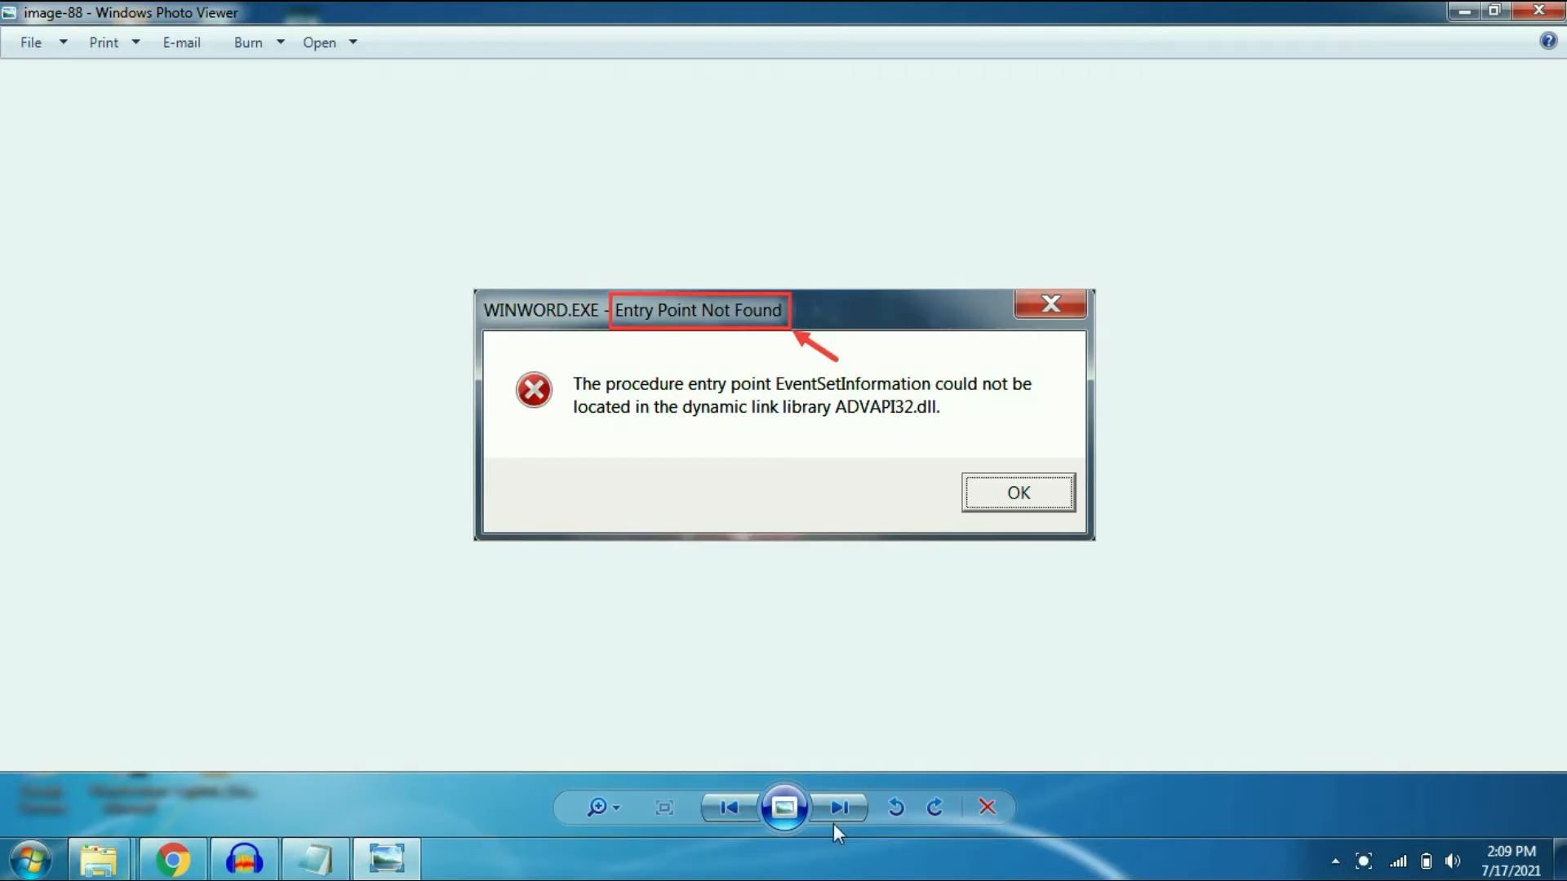
mouse_move(647, 338)
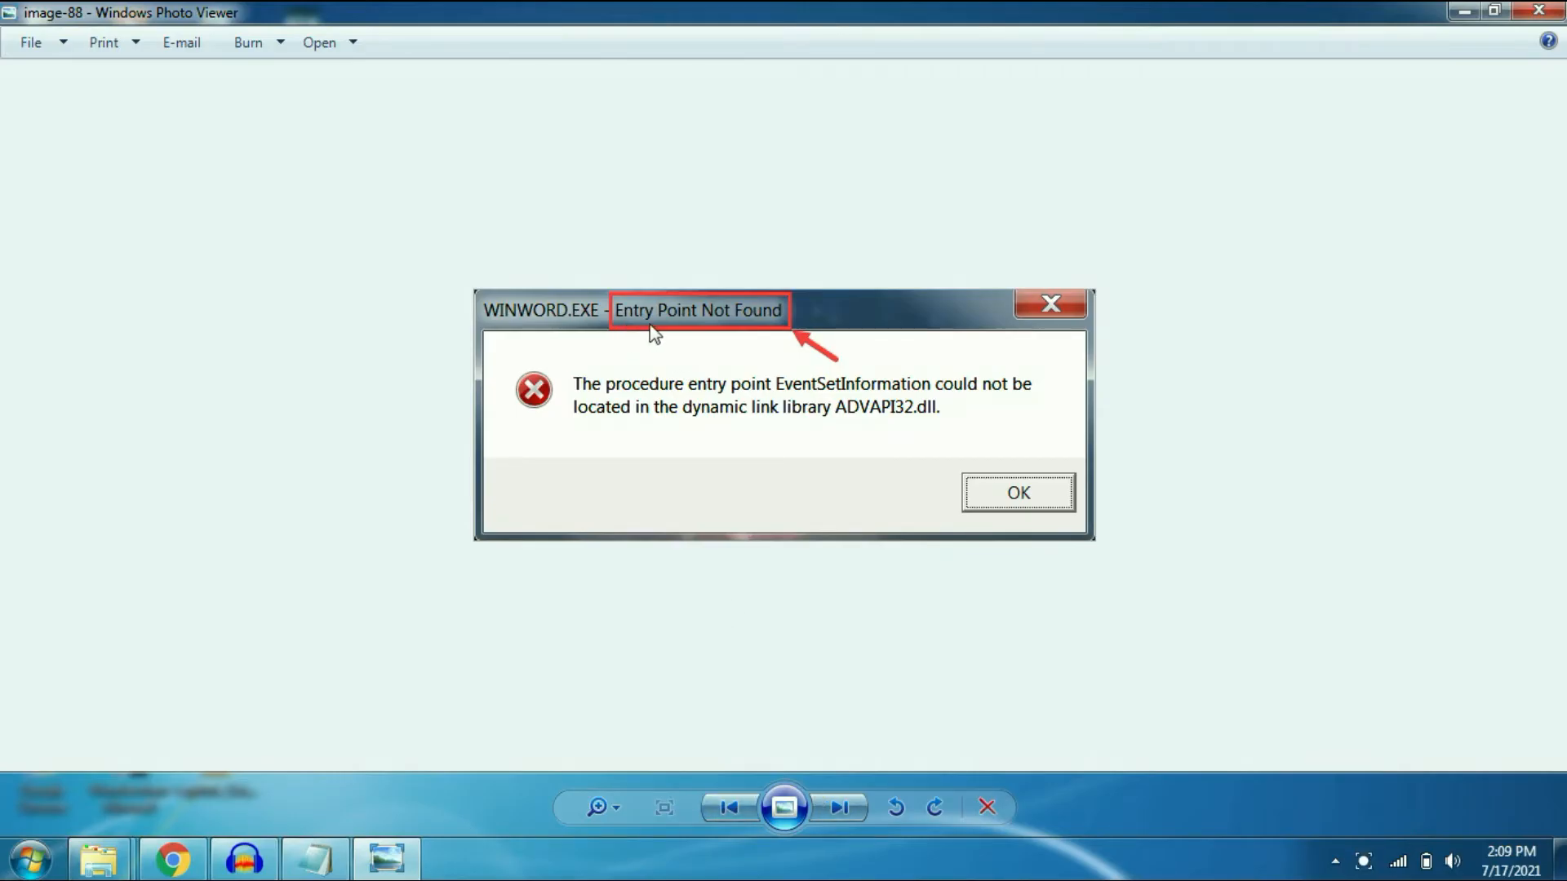
mouse_move(840, 817)
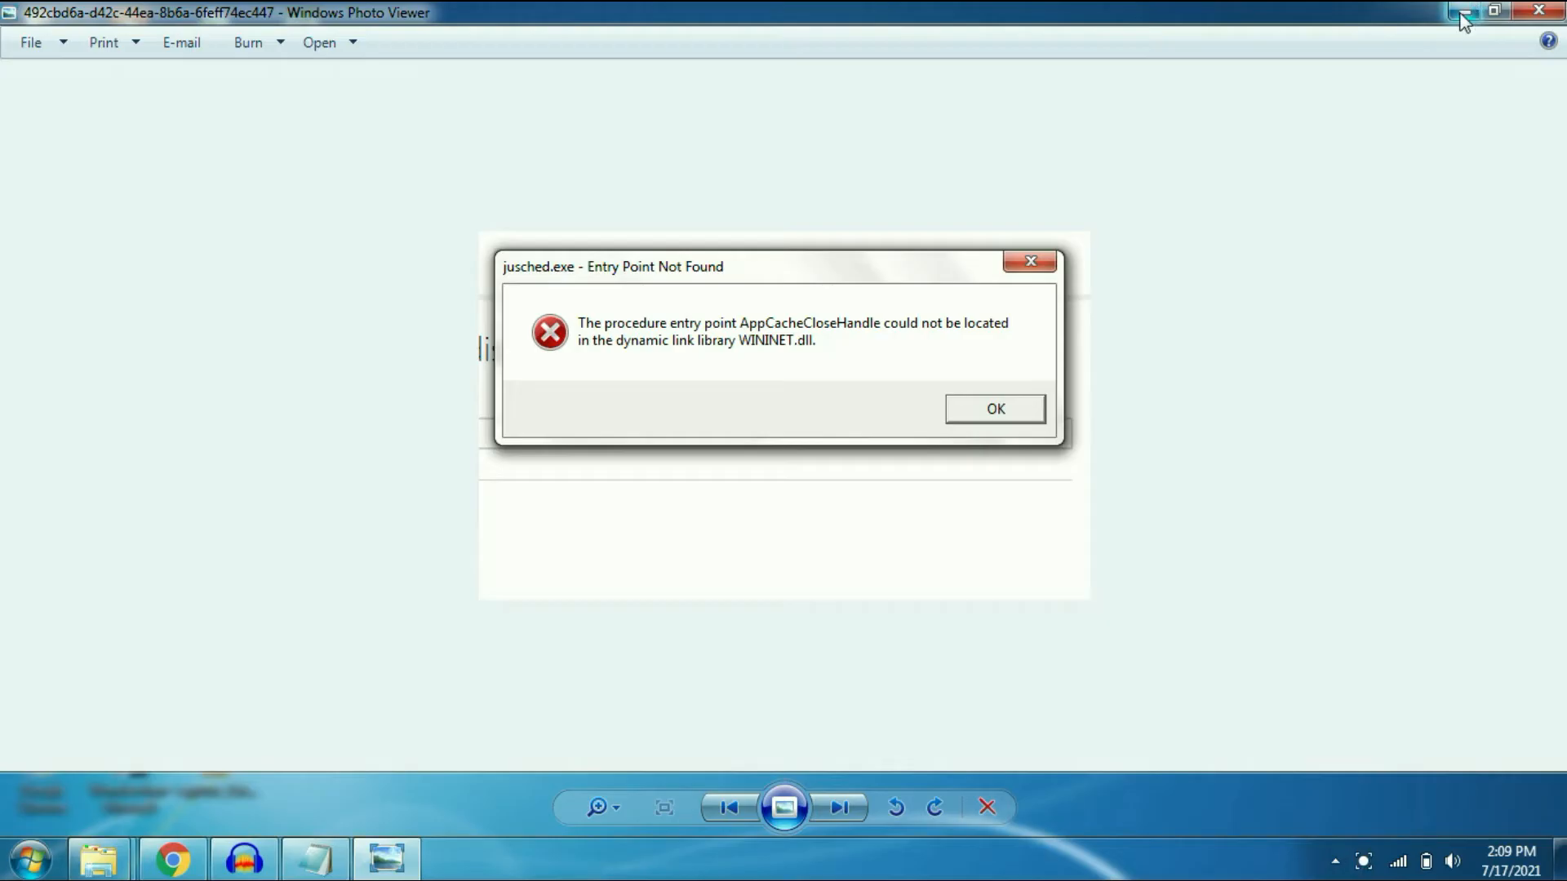
mouse_move(1465, 12)
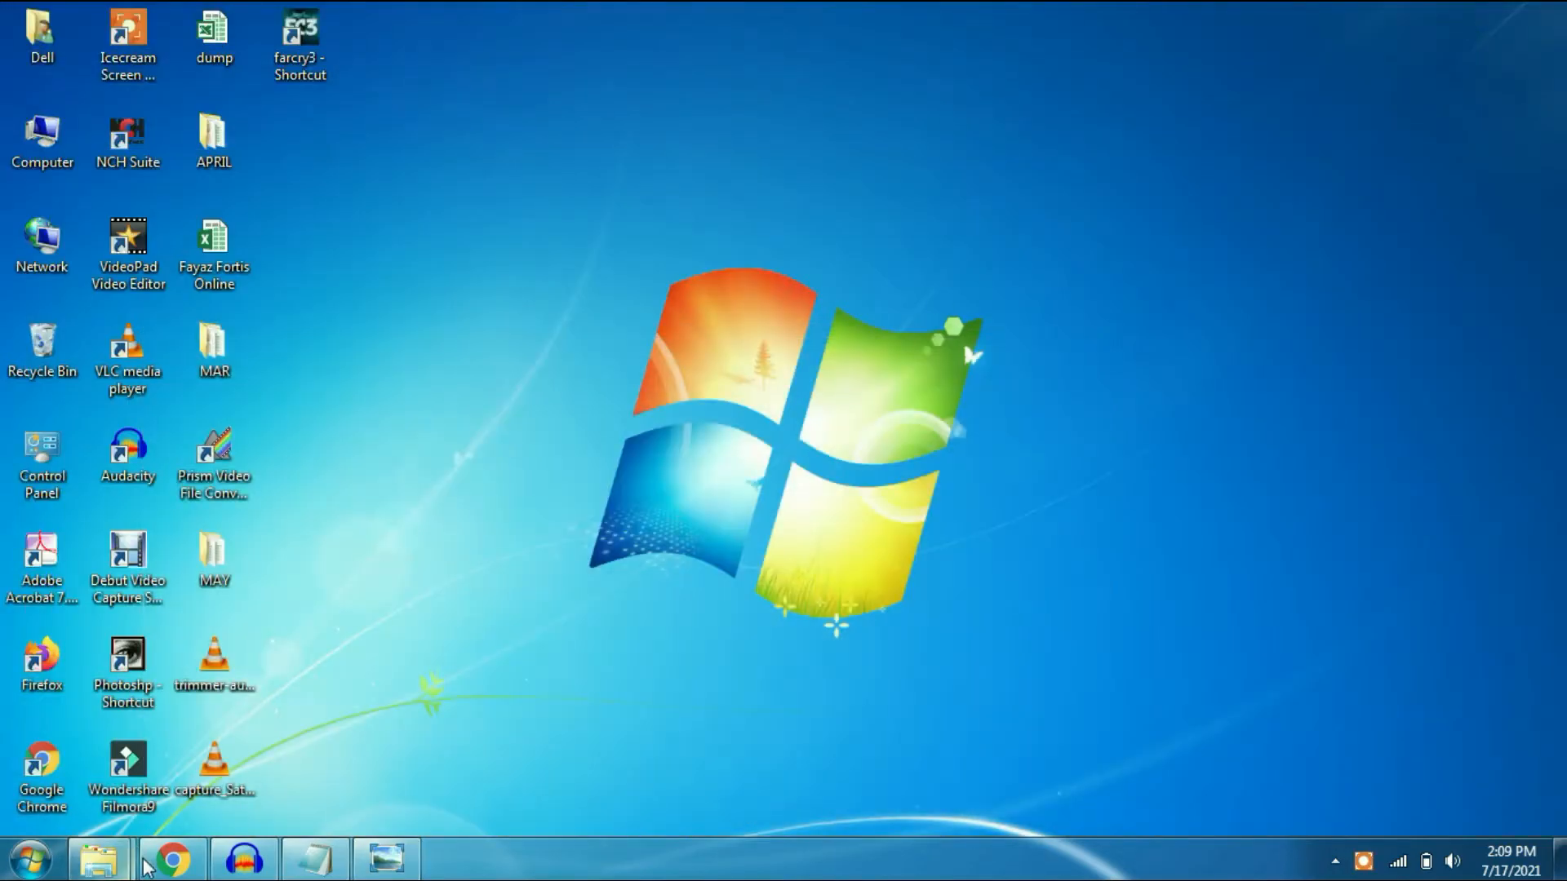
click(168, 854)
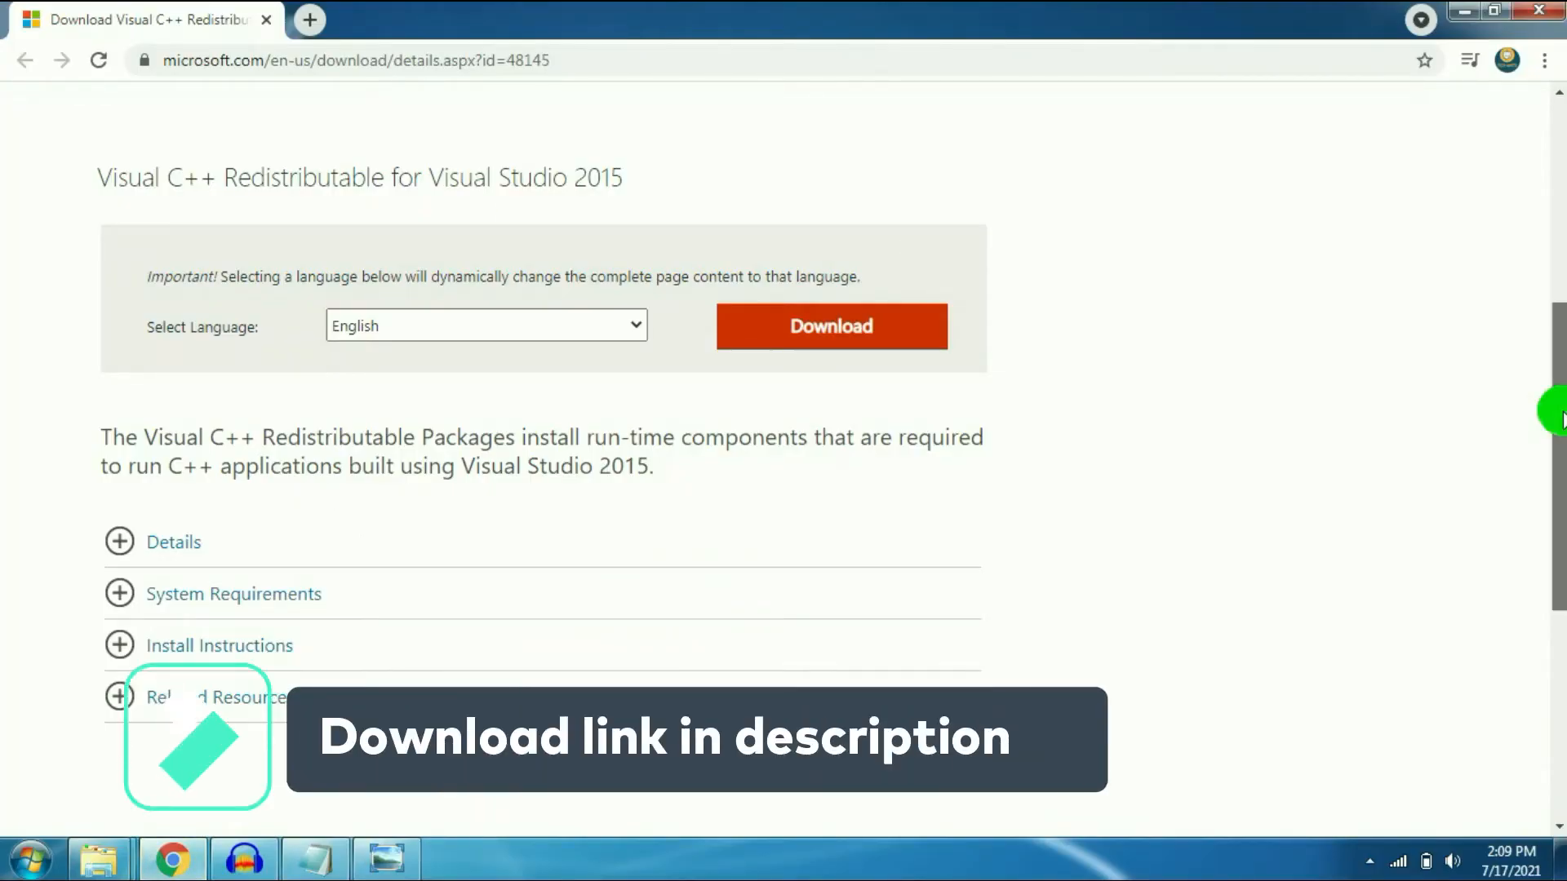
scroll(up, 3)
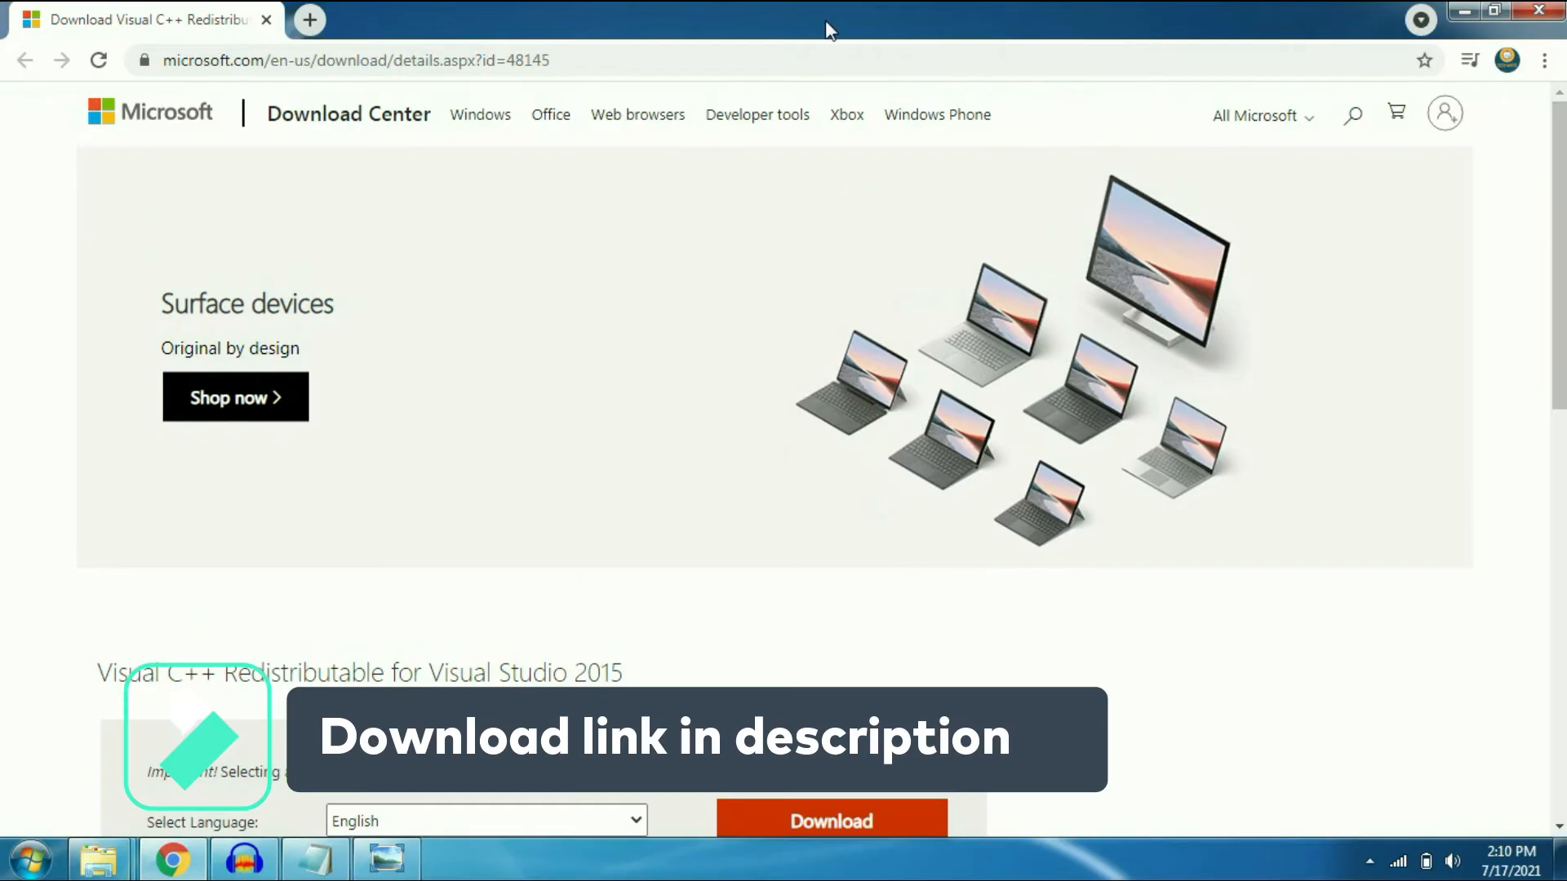
click(708, 69)
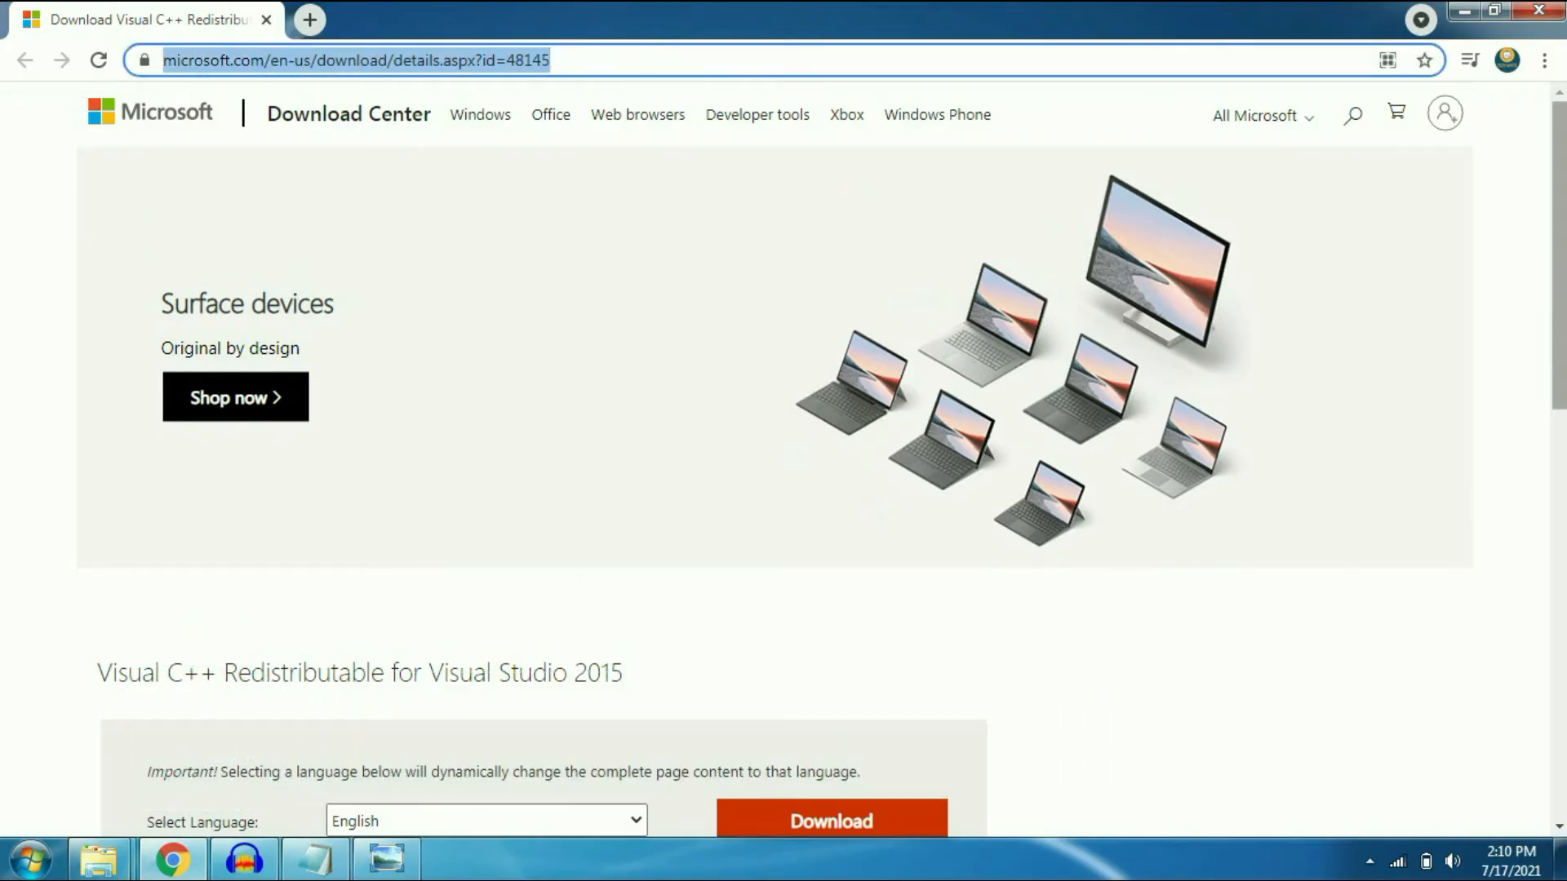
scroll(down, 3)
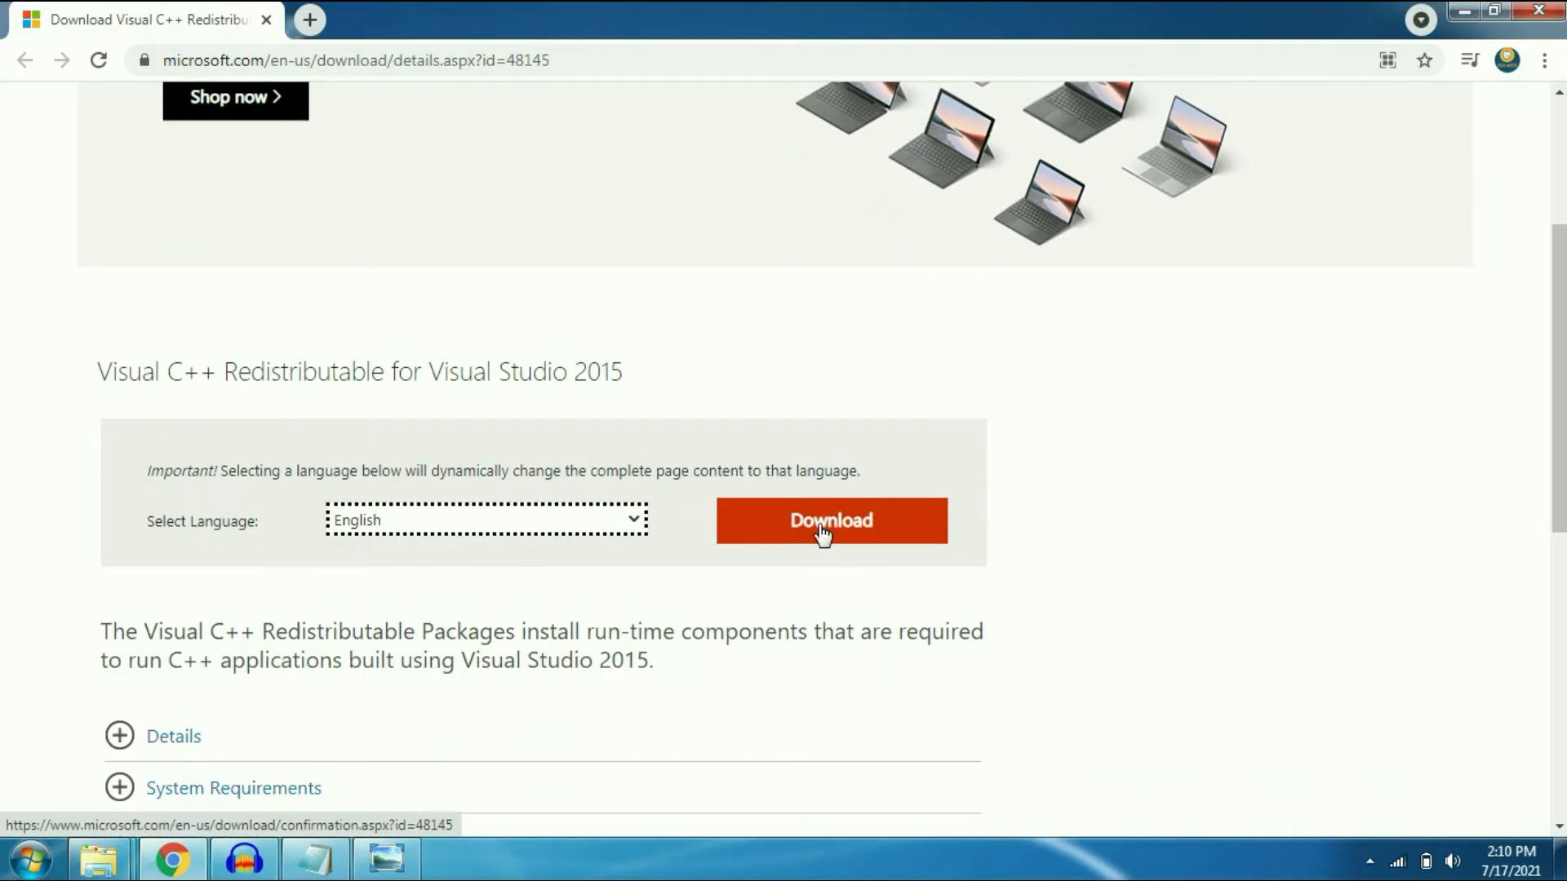
click(831, 521)
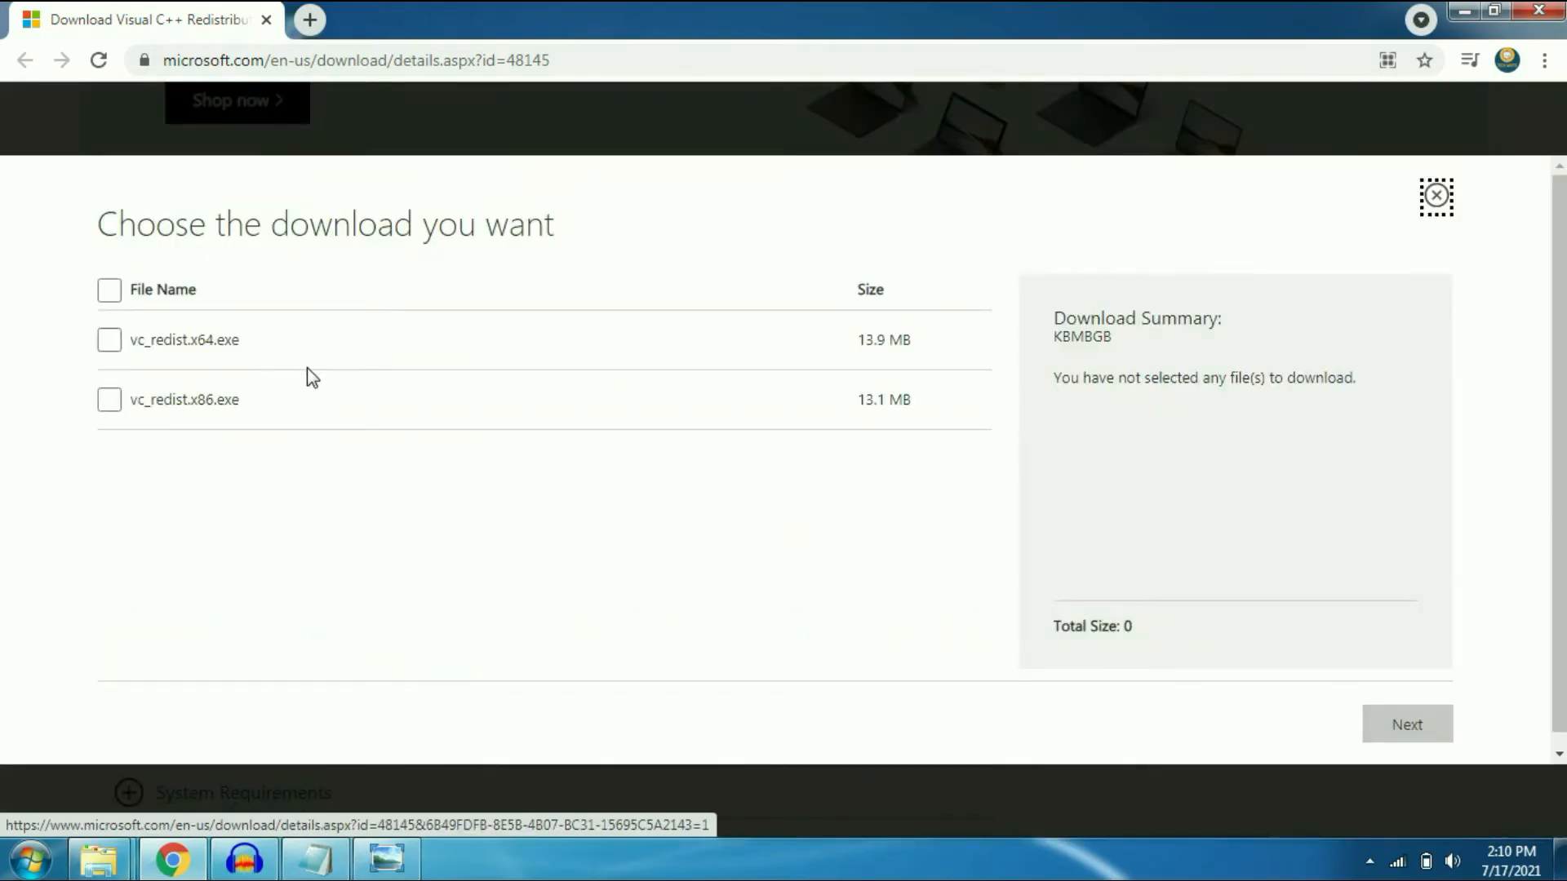
mouse_move(235, 364)
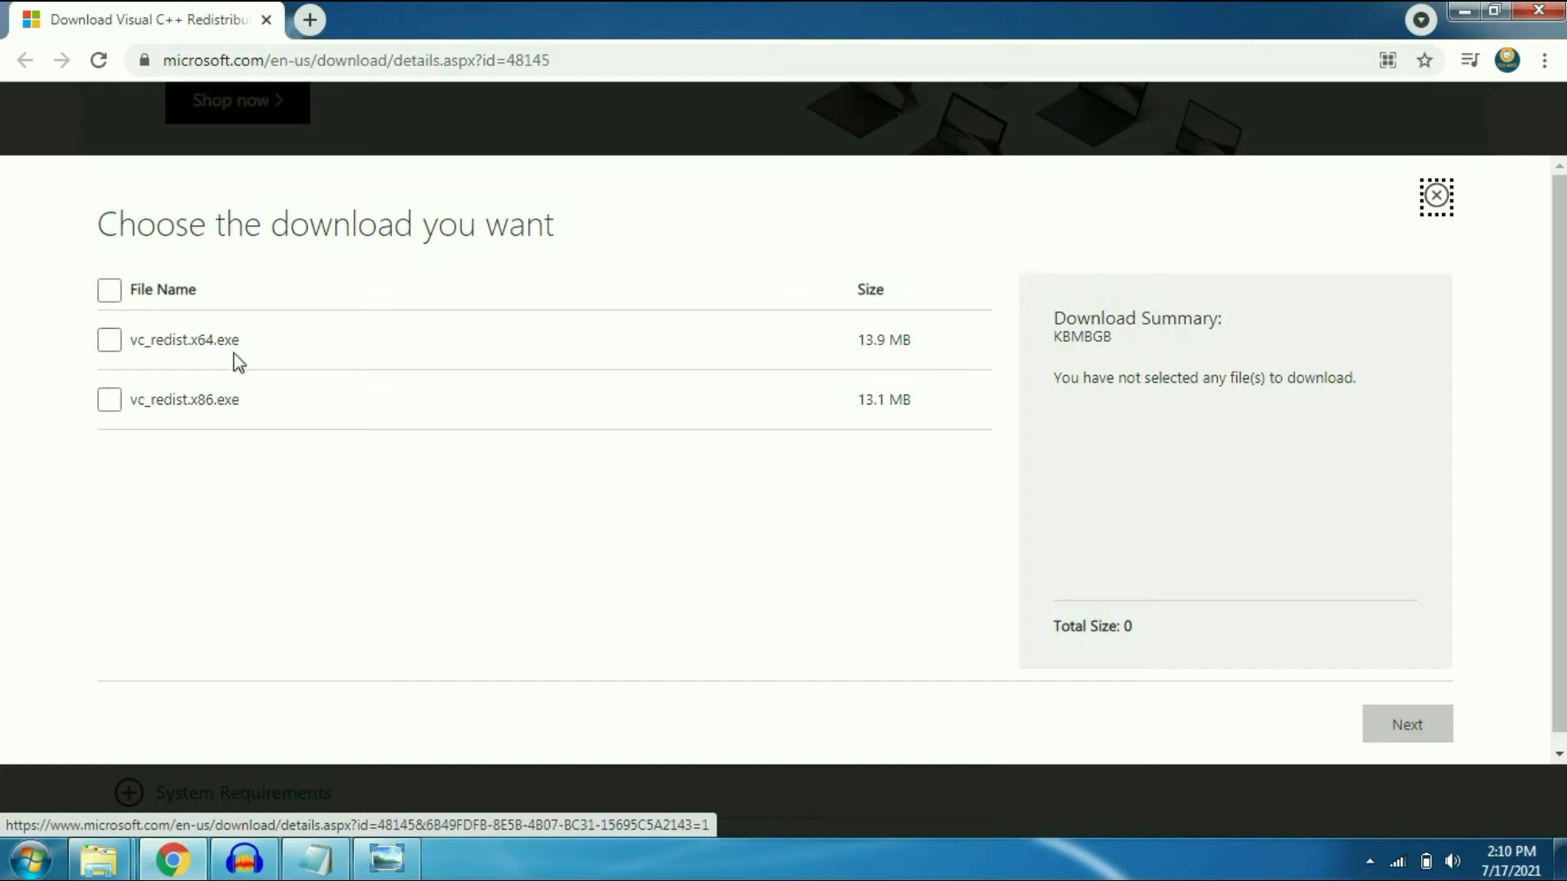
mouse_move(306, 451)
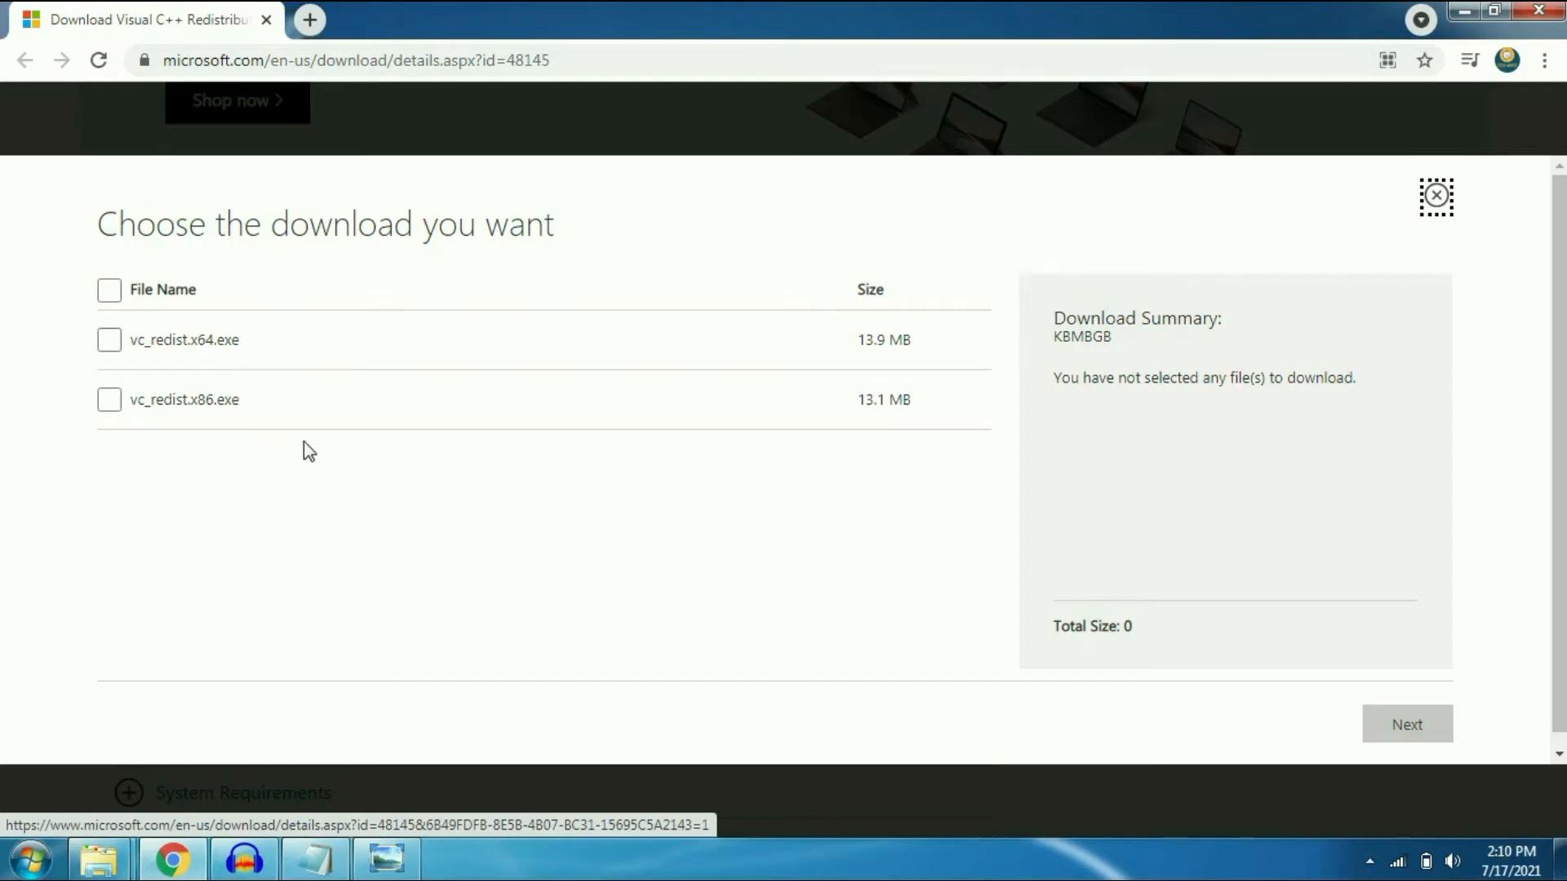
mouse_move(336, 512)
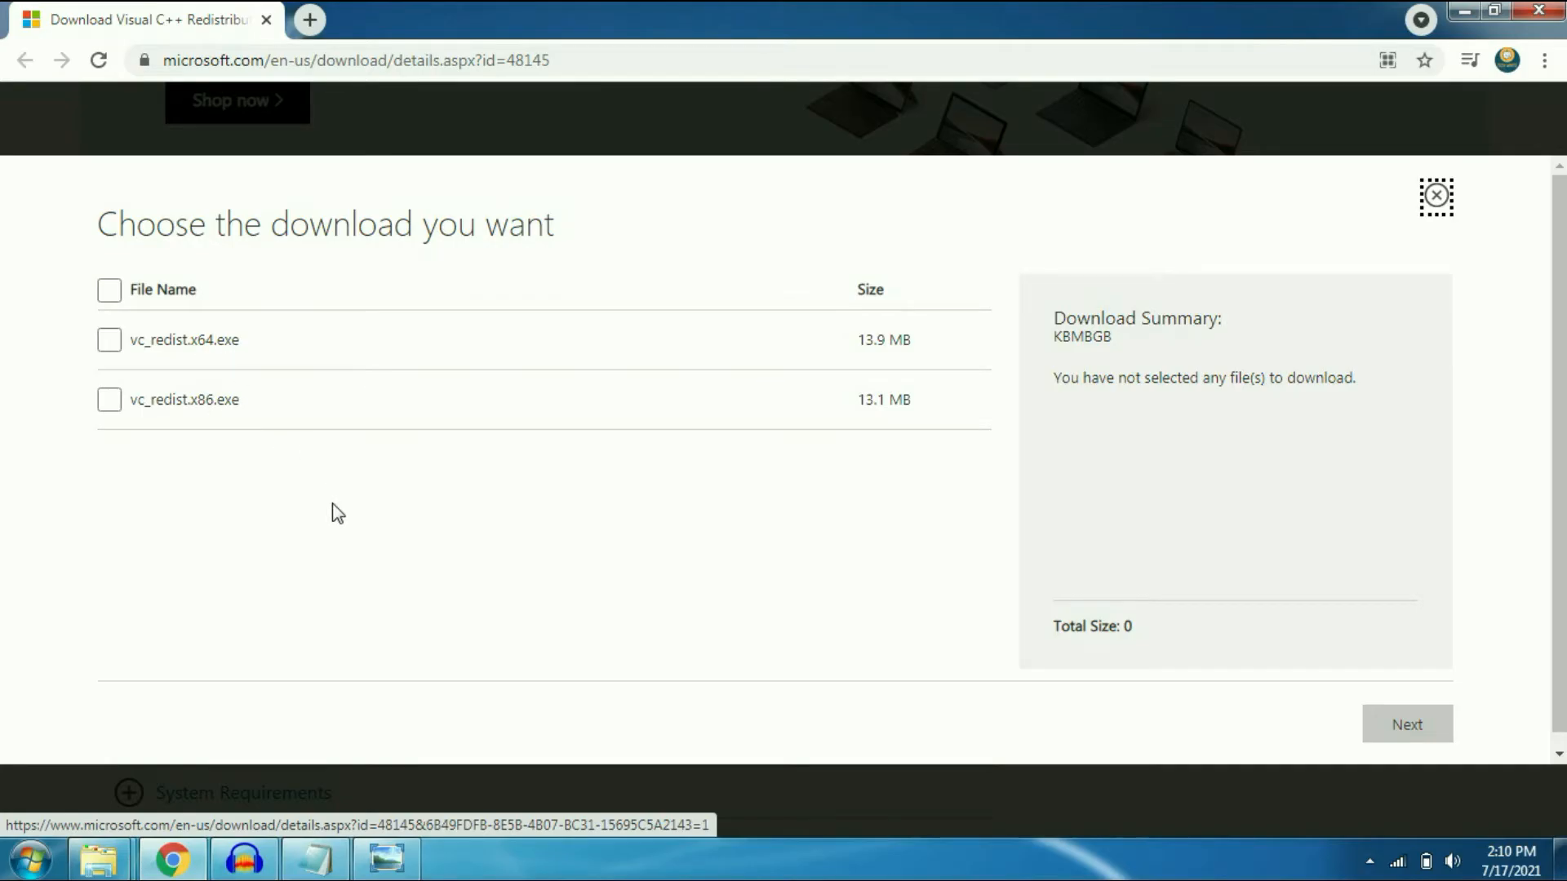
mouse_move(31, 865)
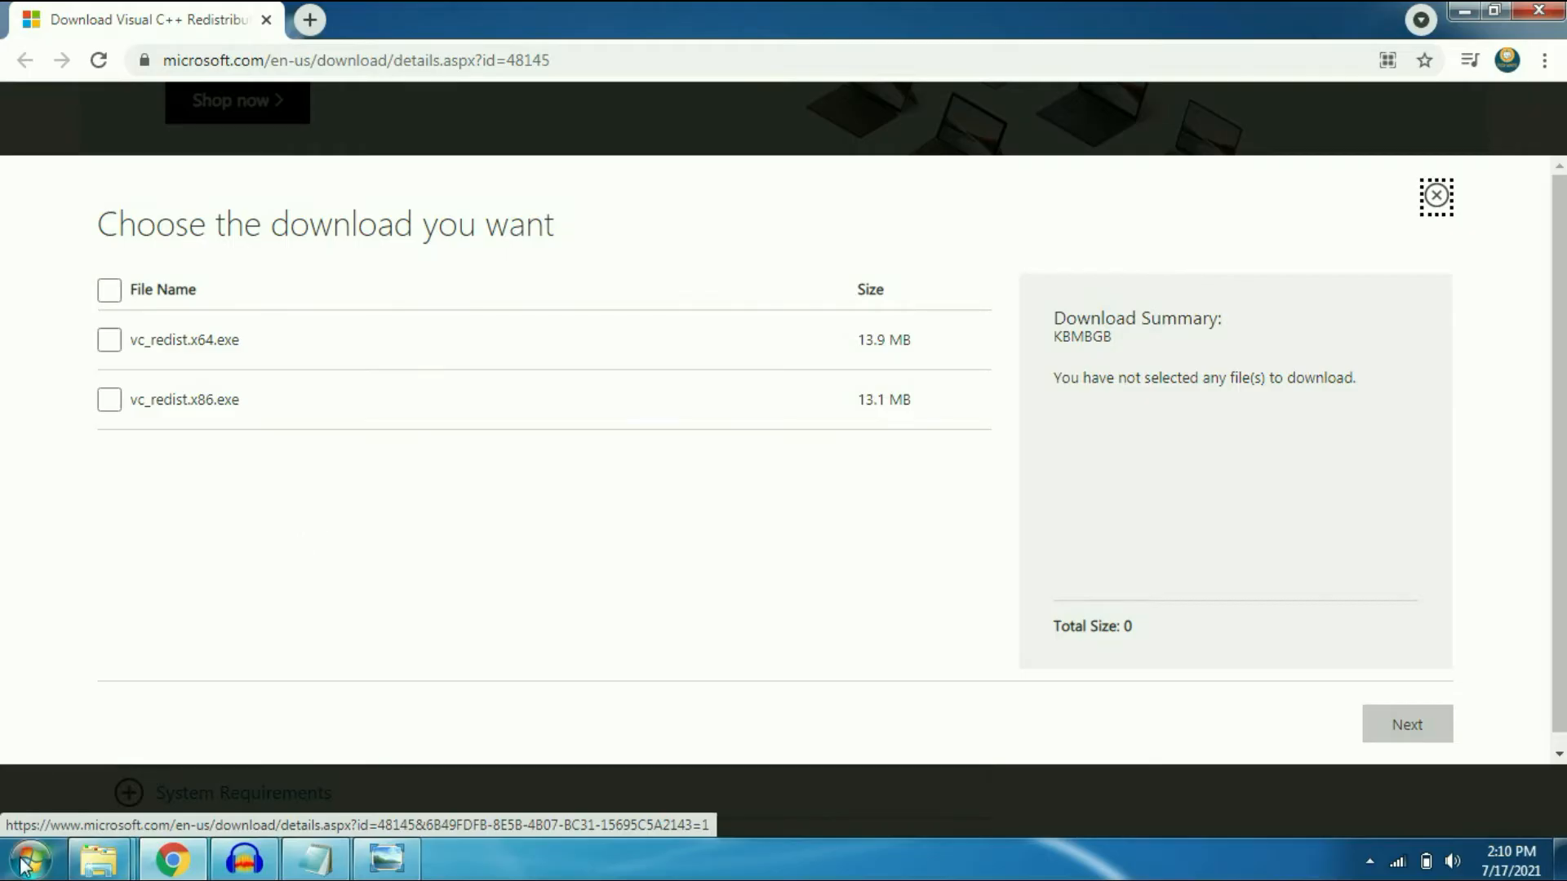
Step: Launch cmd from the Start menu search as administrator
click(30, 865)
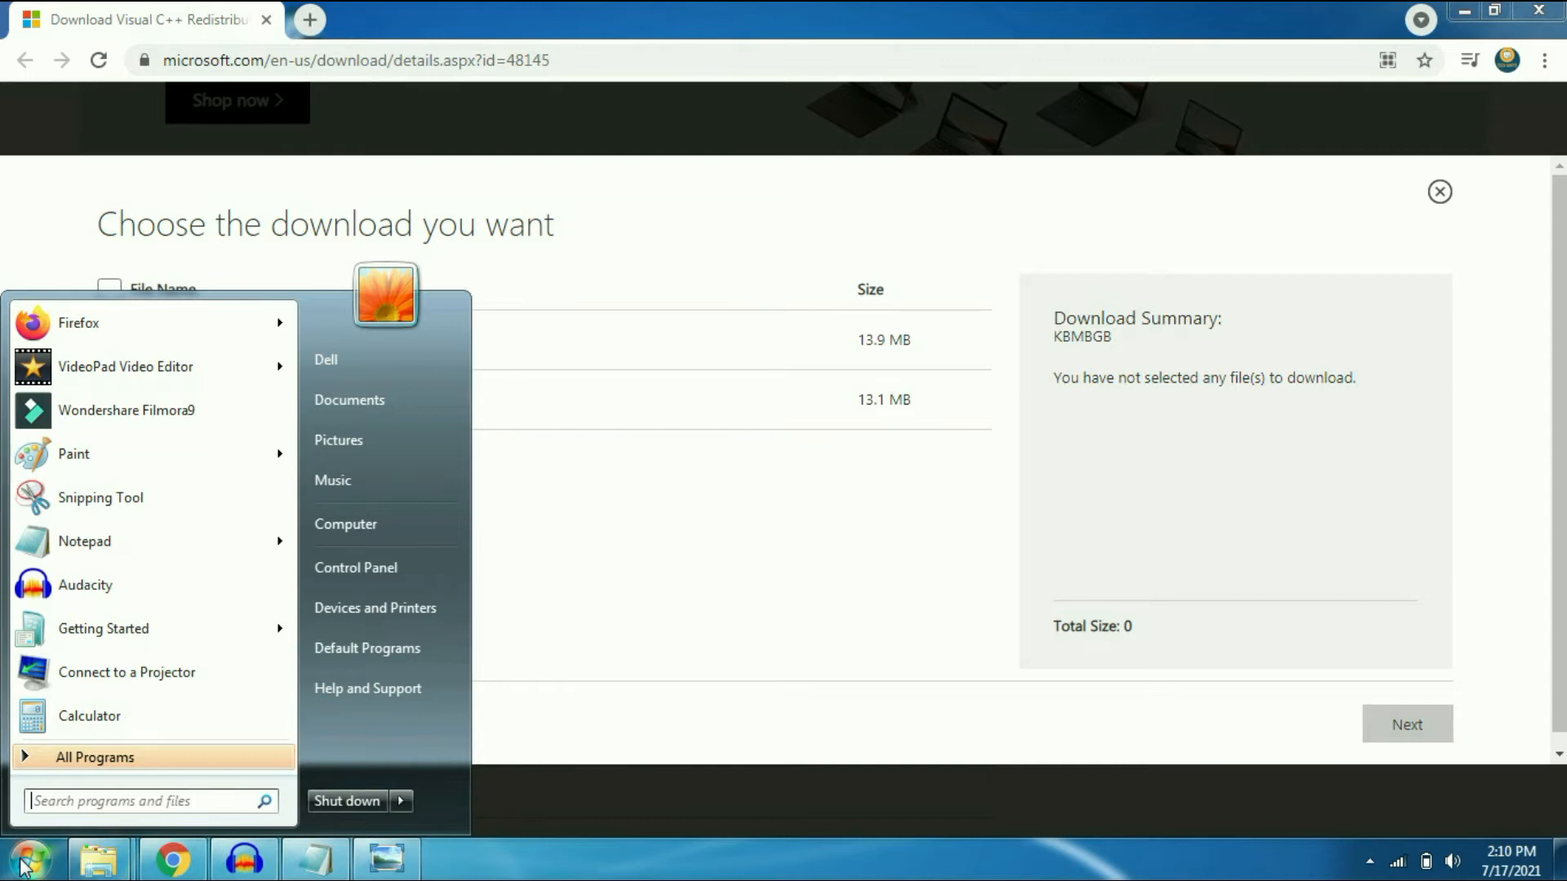
text(cmd)
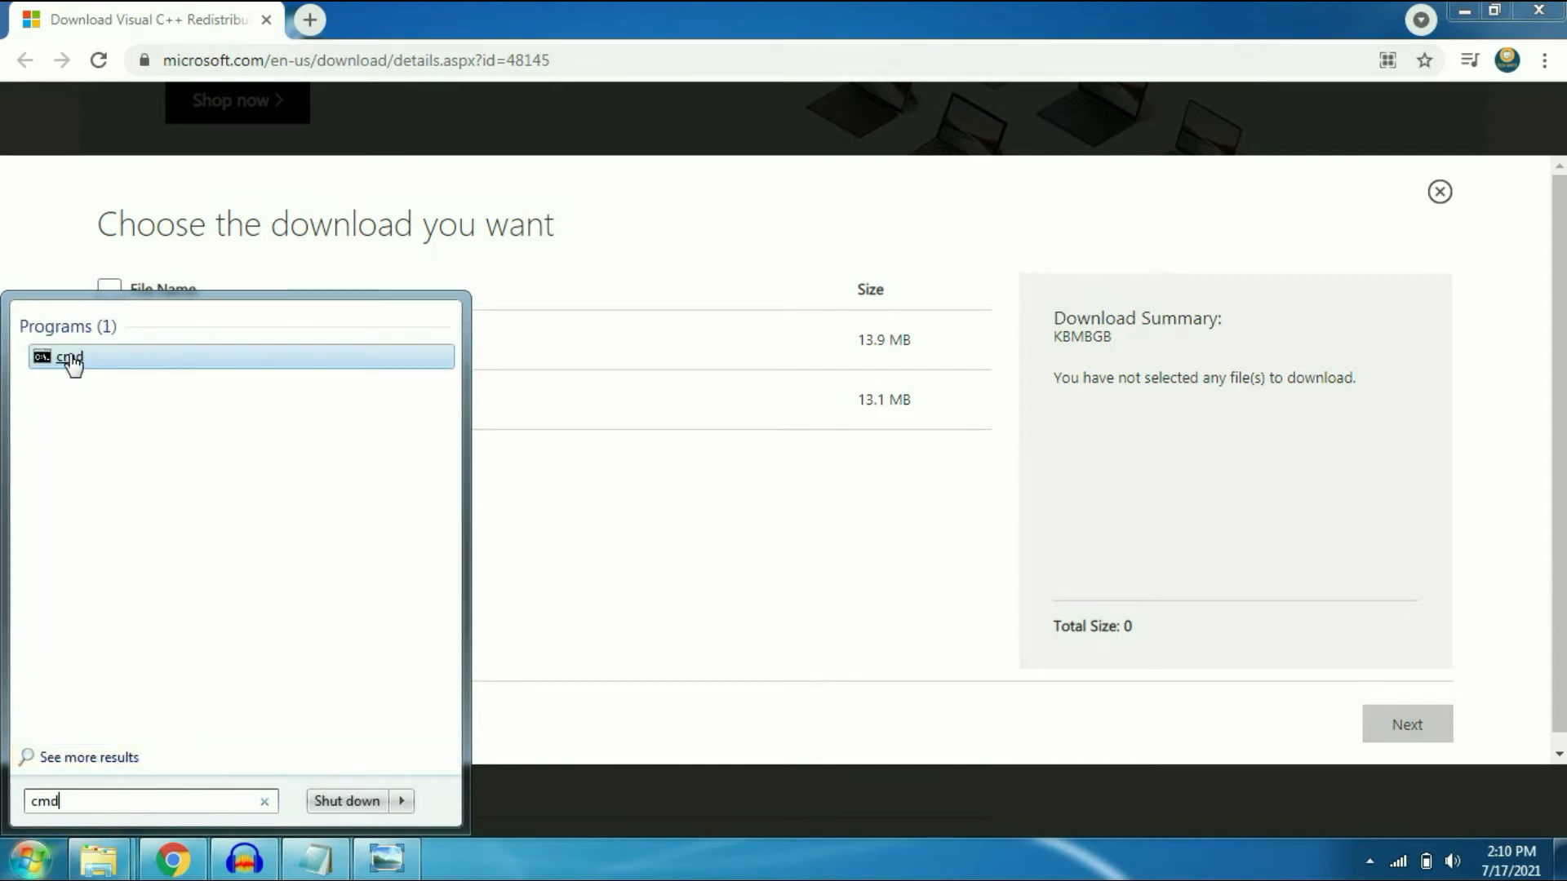
right_click(69, 357)
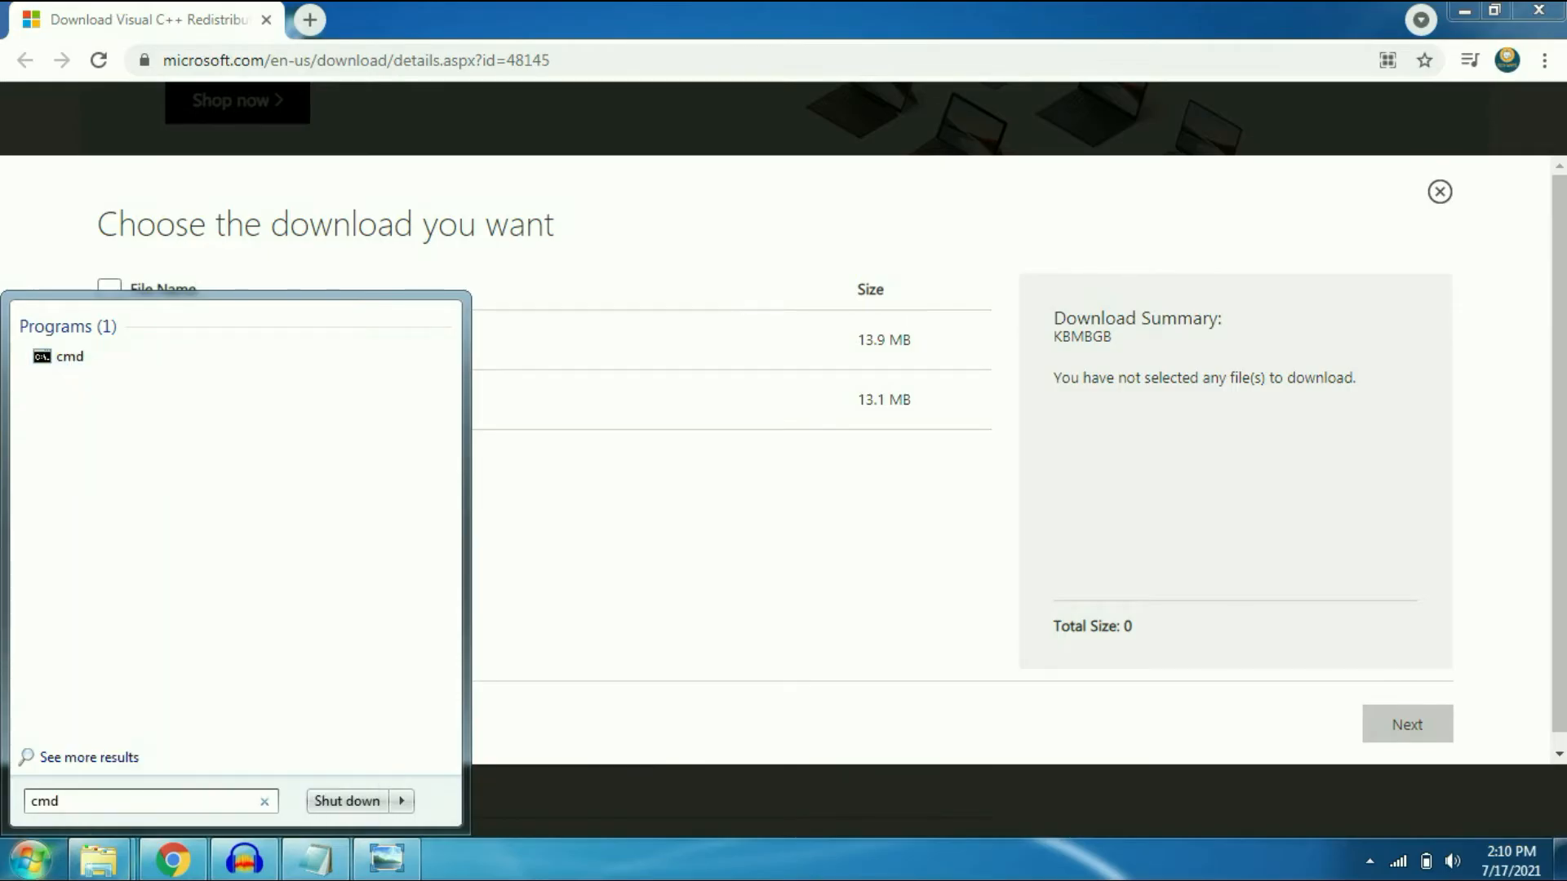
click(65, 356)
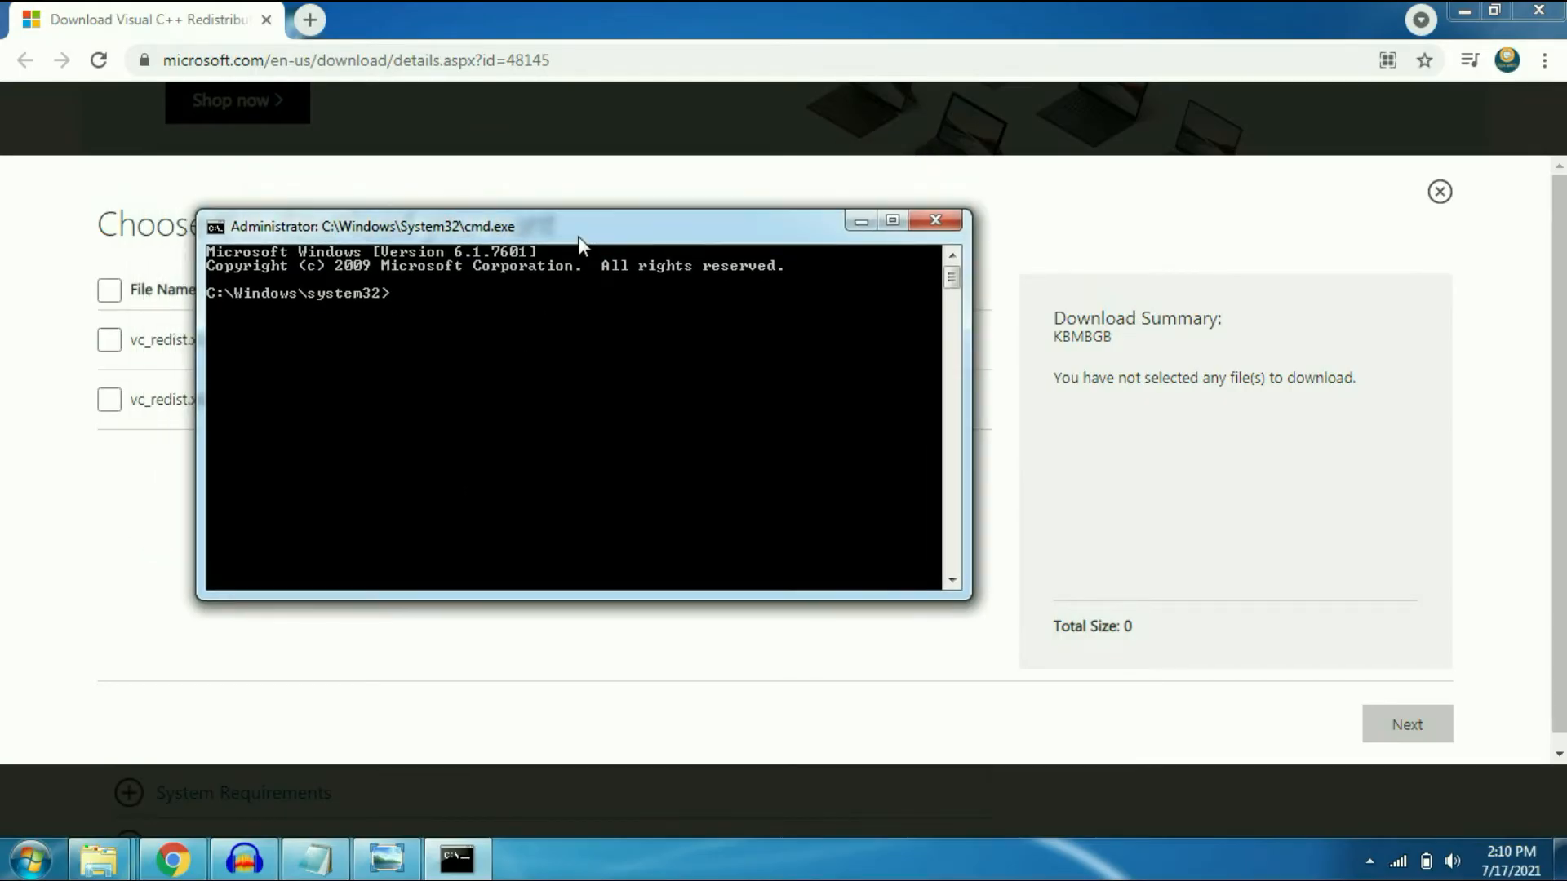
Step: Run systeminfo and confirm the System Type reads x64-based PC
text(systeminfo)
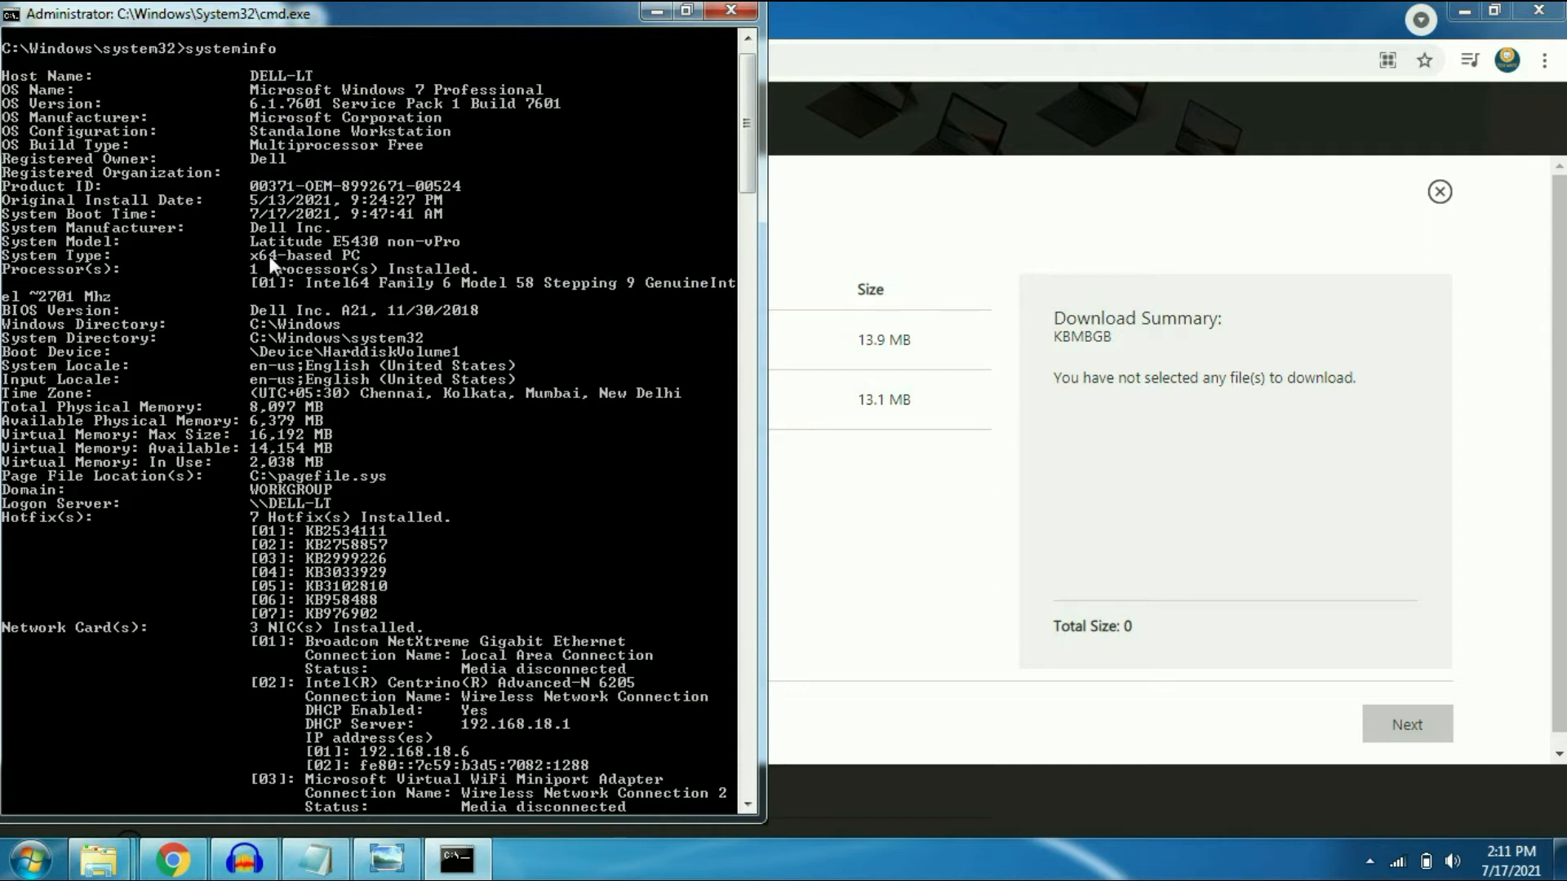
mouse_move(290, 276)
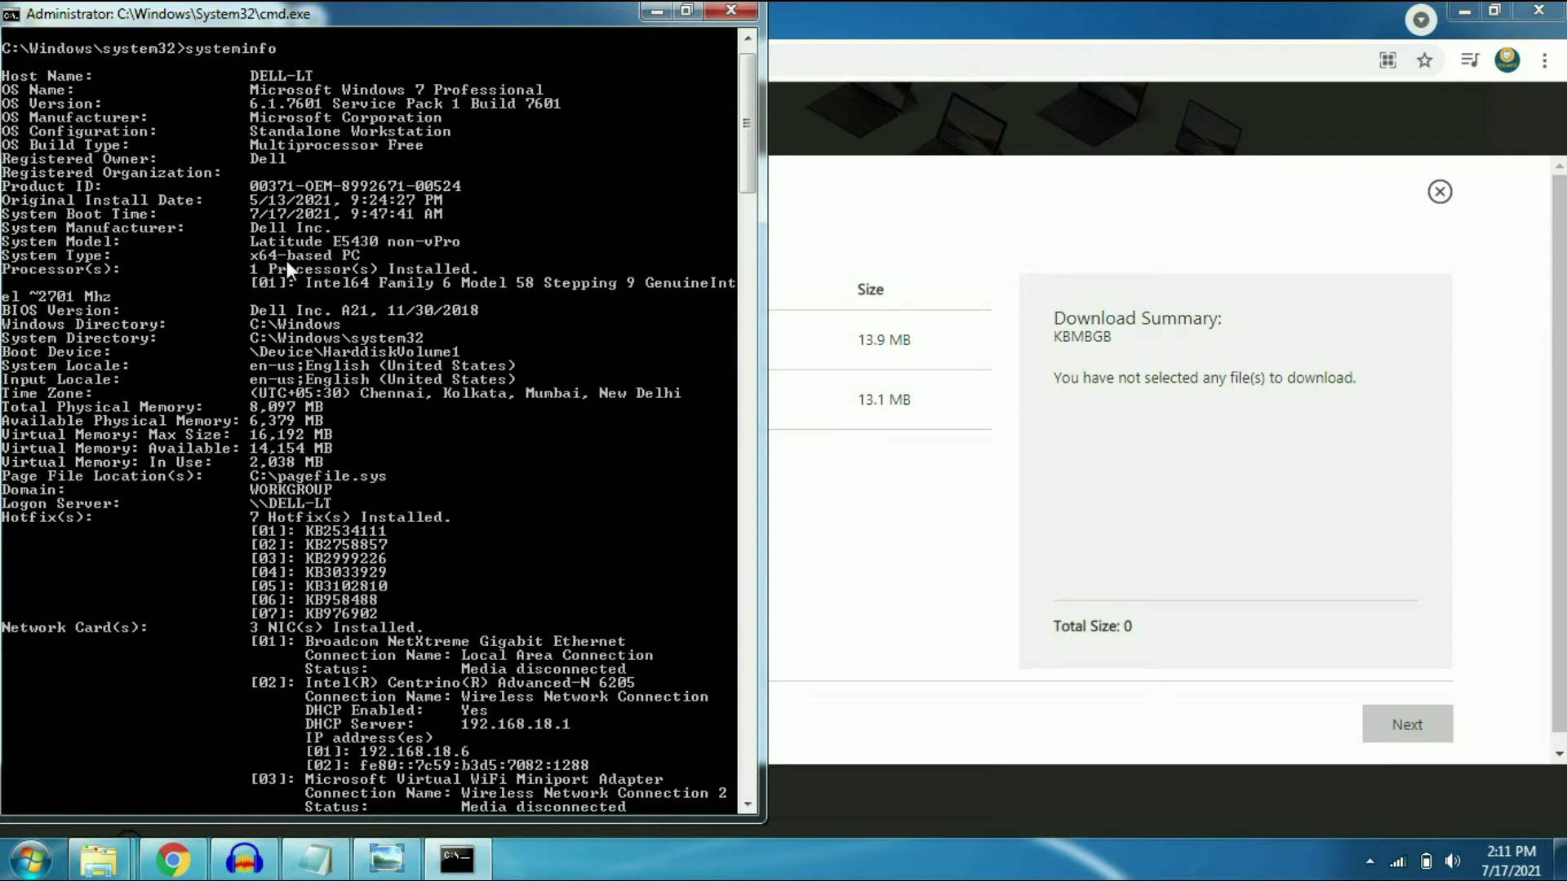
mouse_move(346, 262)
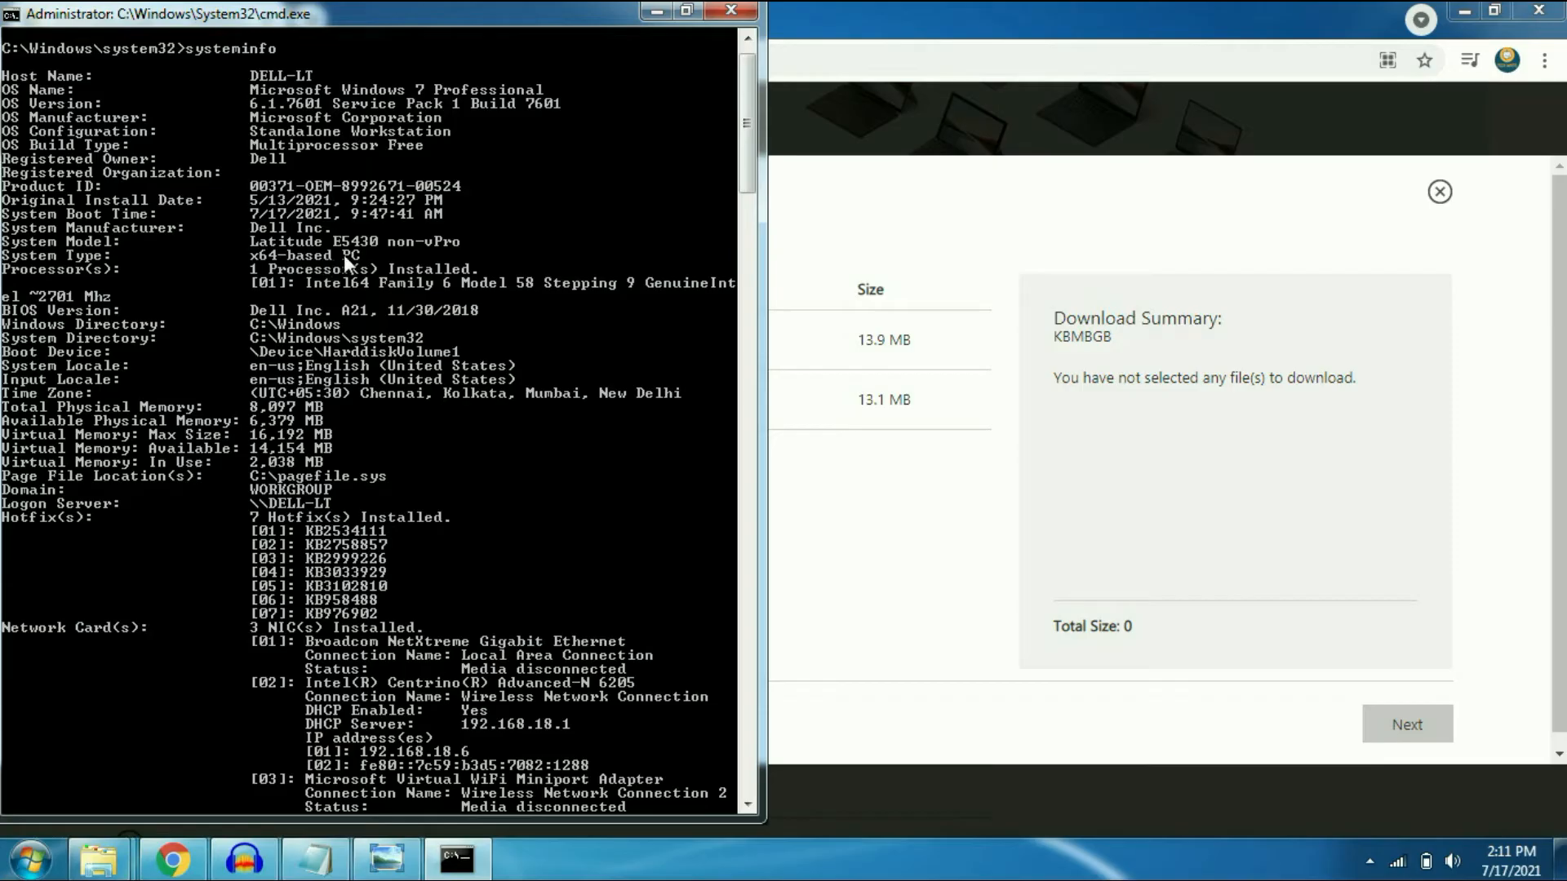
mouse_move(654, 22)
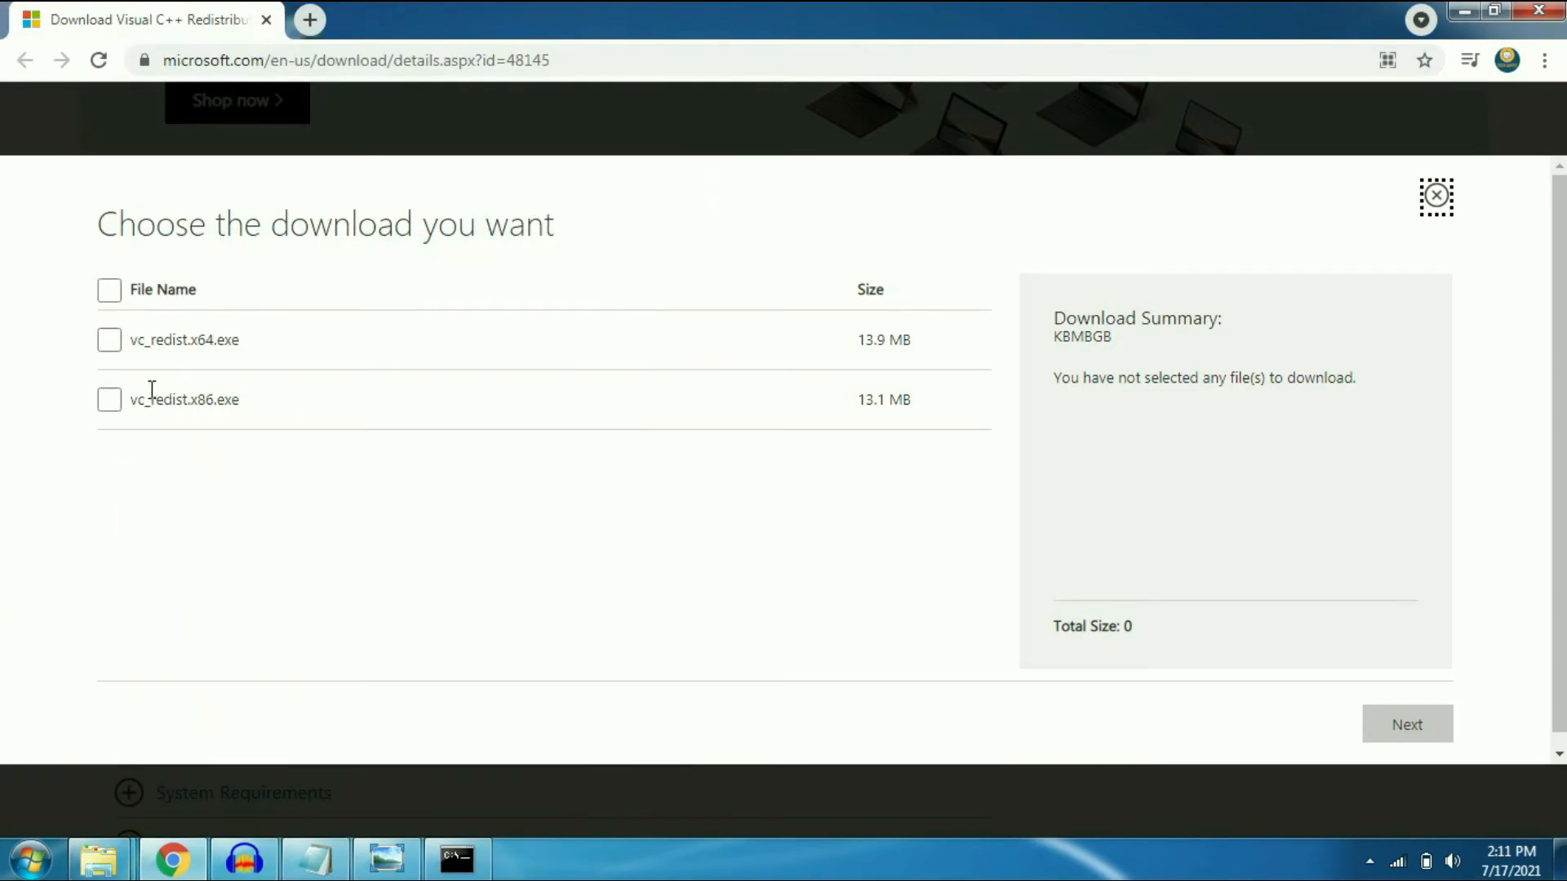
Step: Select vc_redist.x64.exe and start its download
click(108, 340)
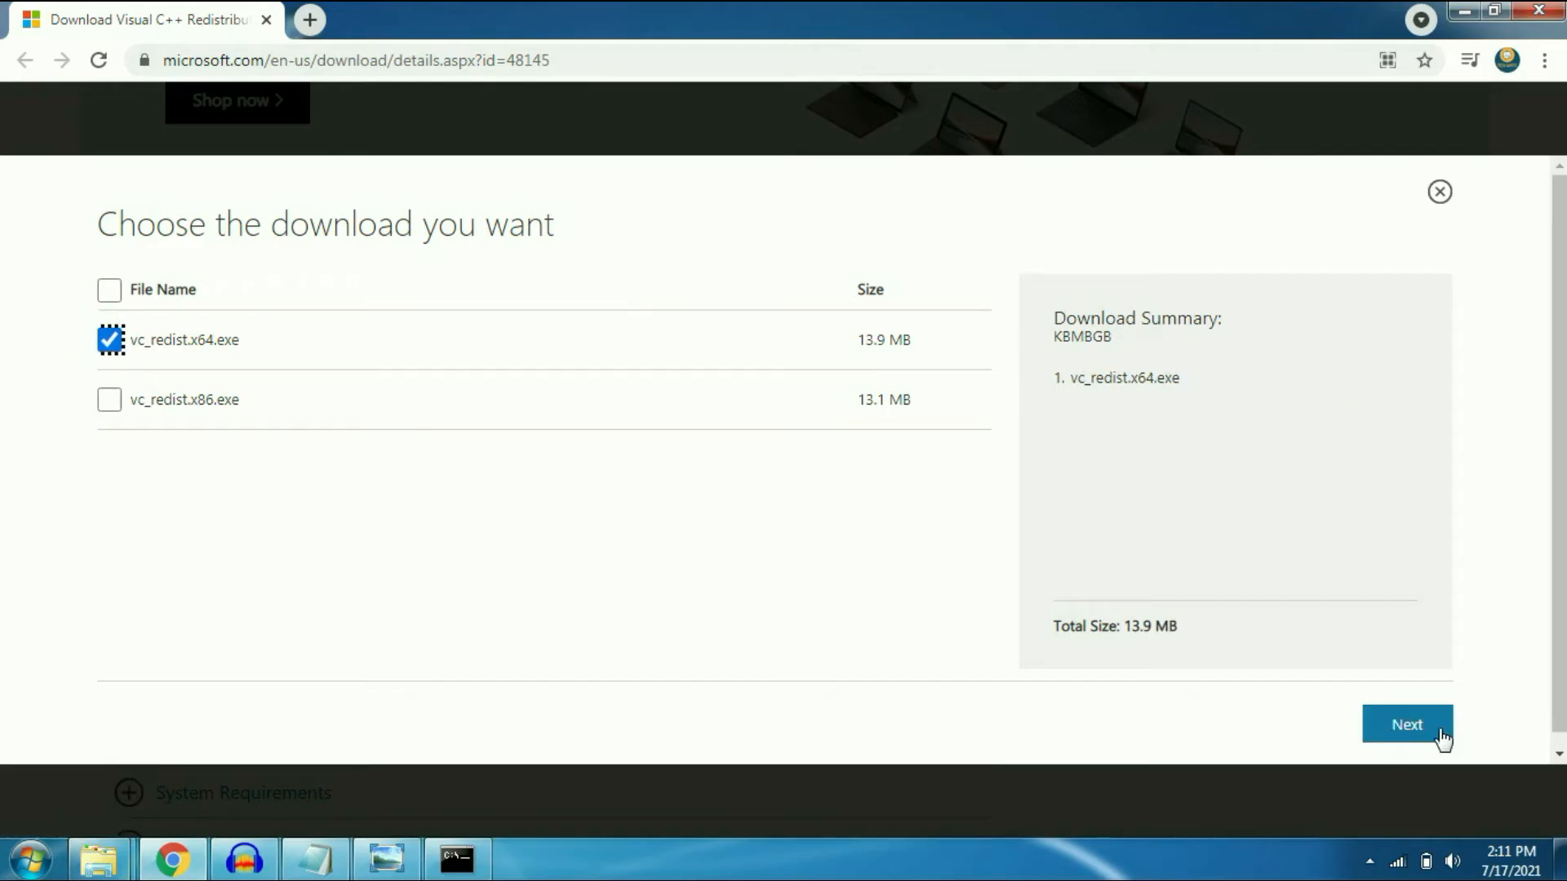
click(1407, 725)
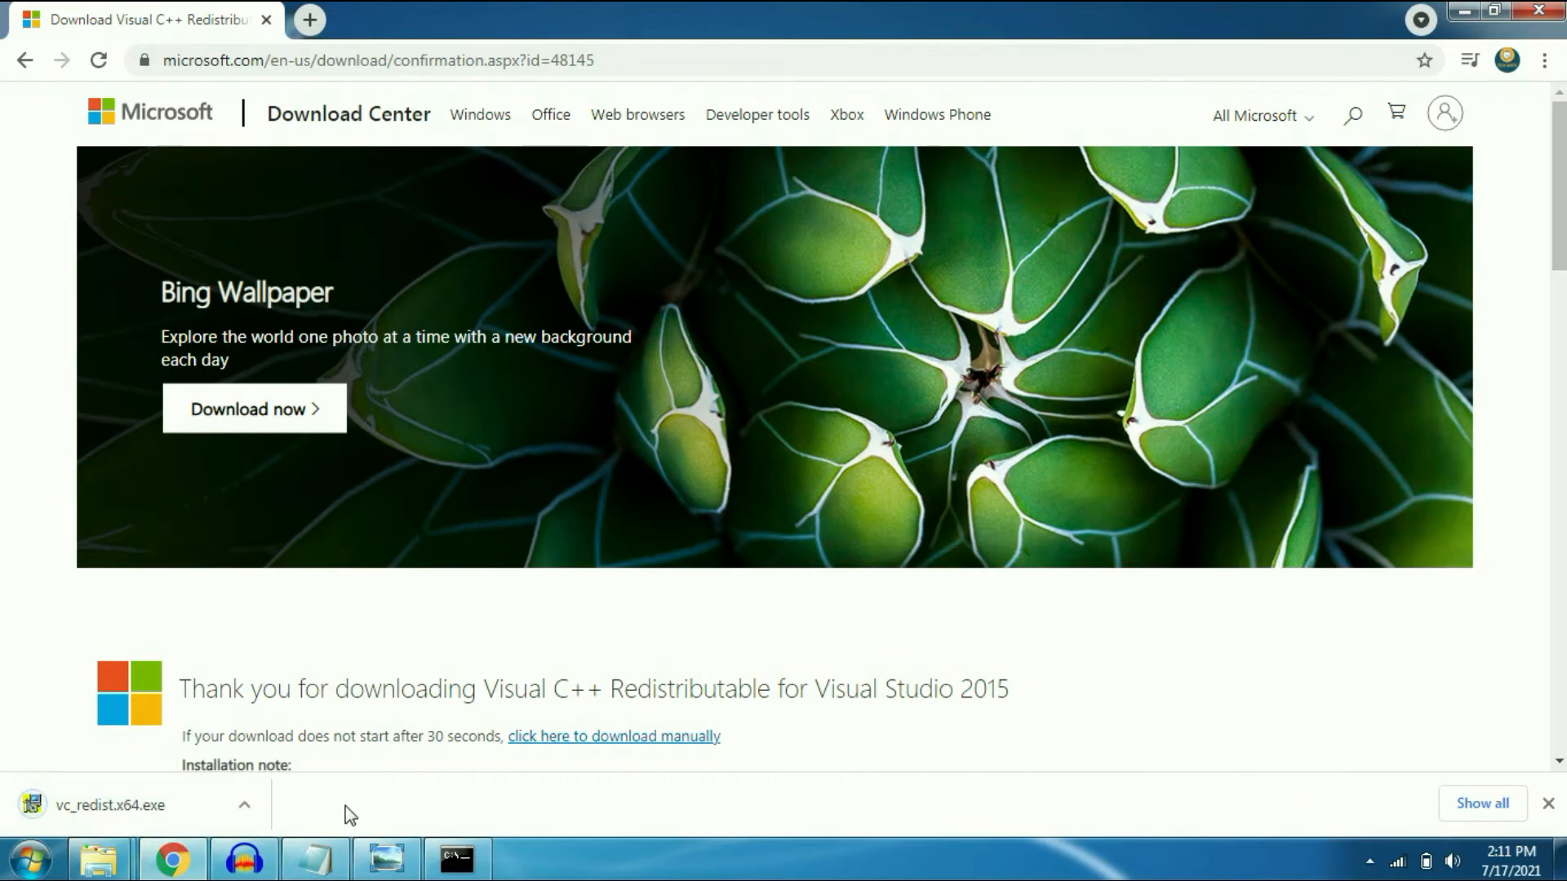
Step: Run vc_redist.x64.exe, accept the license terms, install, and close the successful setup
click(107, 804)
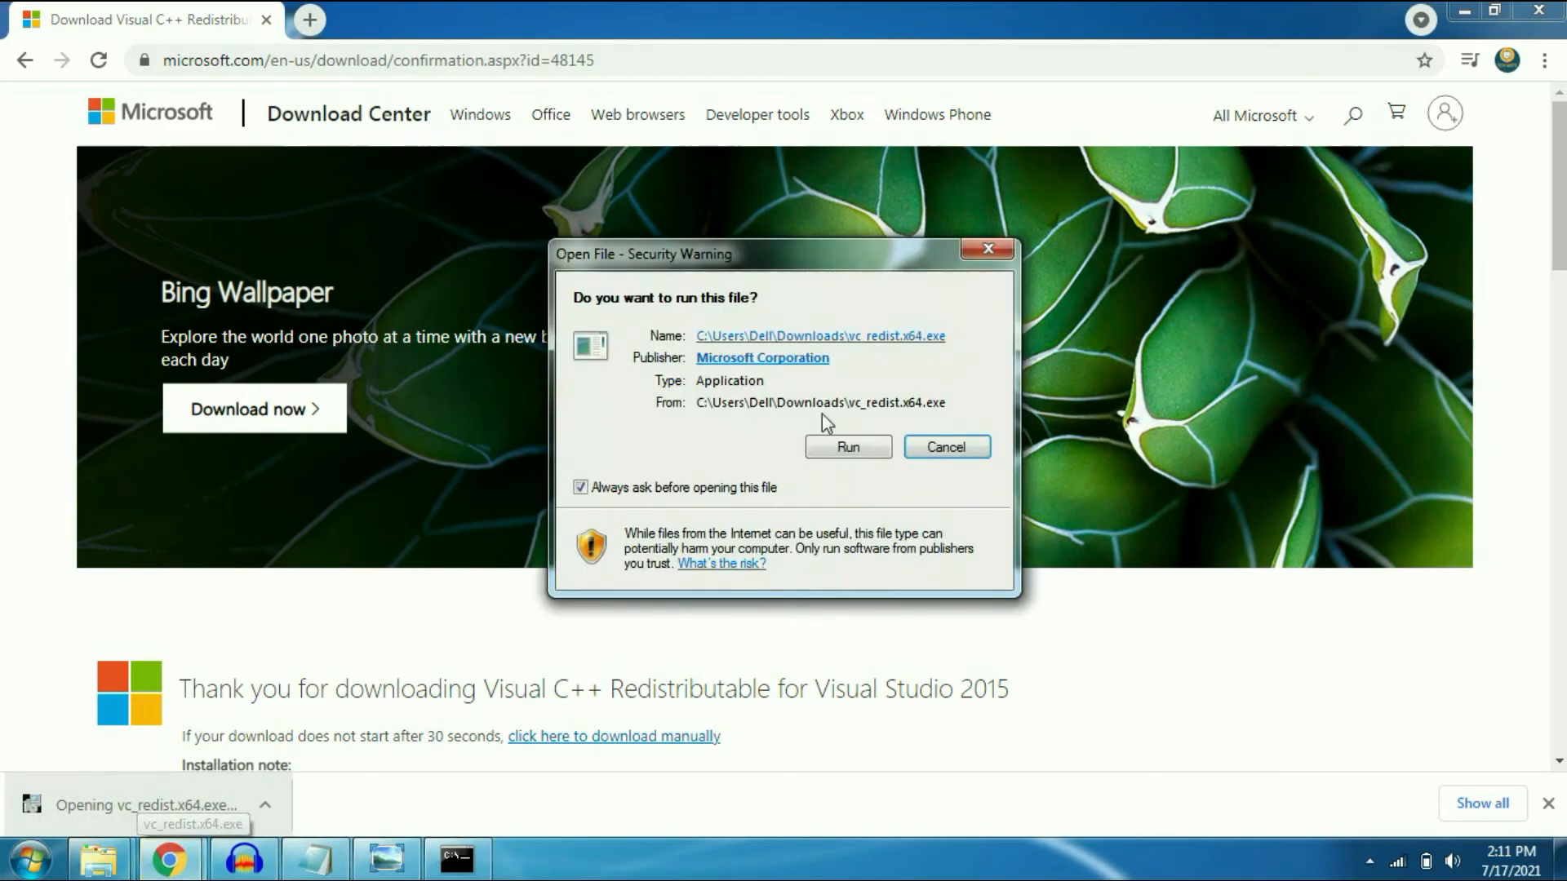
click(848, 447)
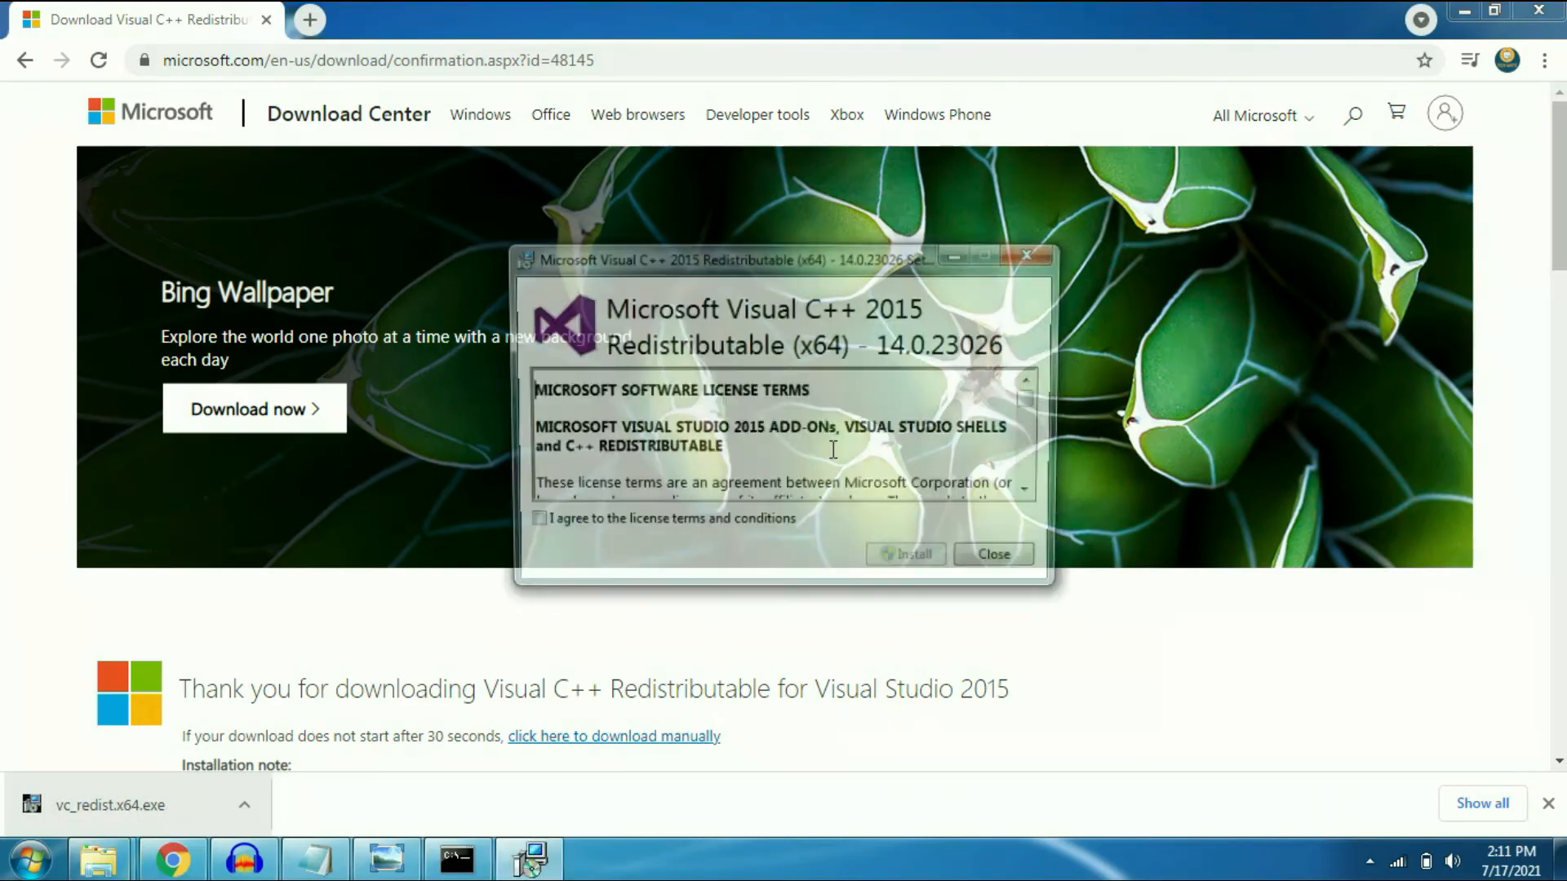
click(539, 524)
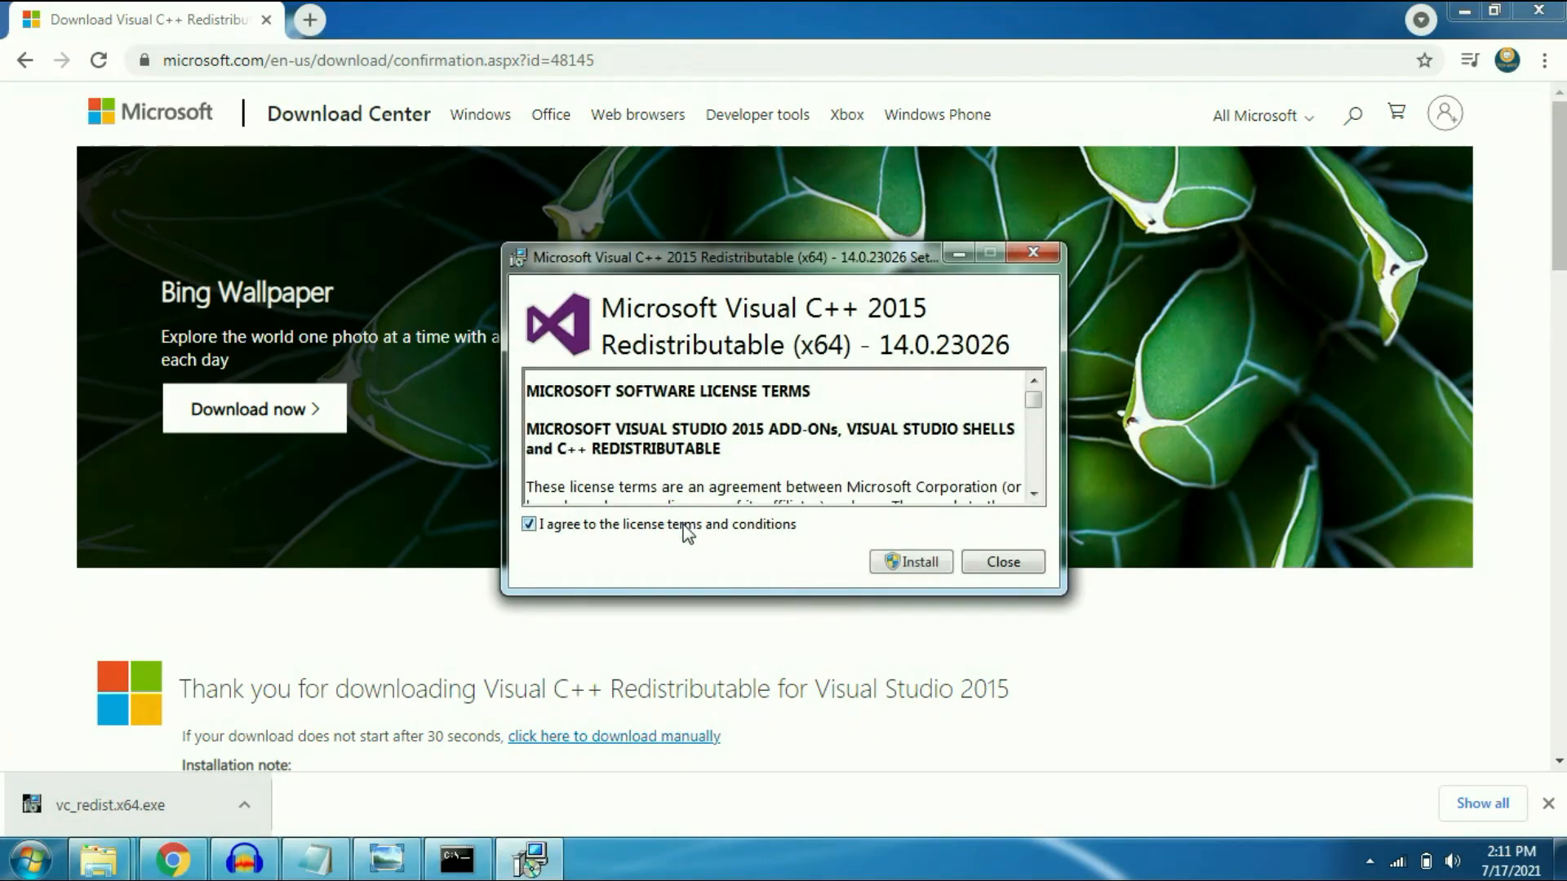
click(910, 562)
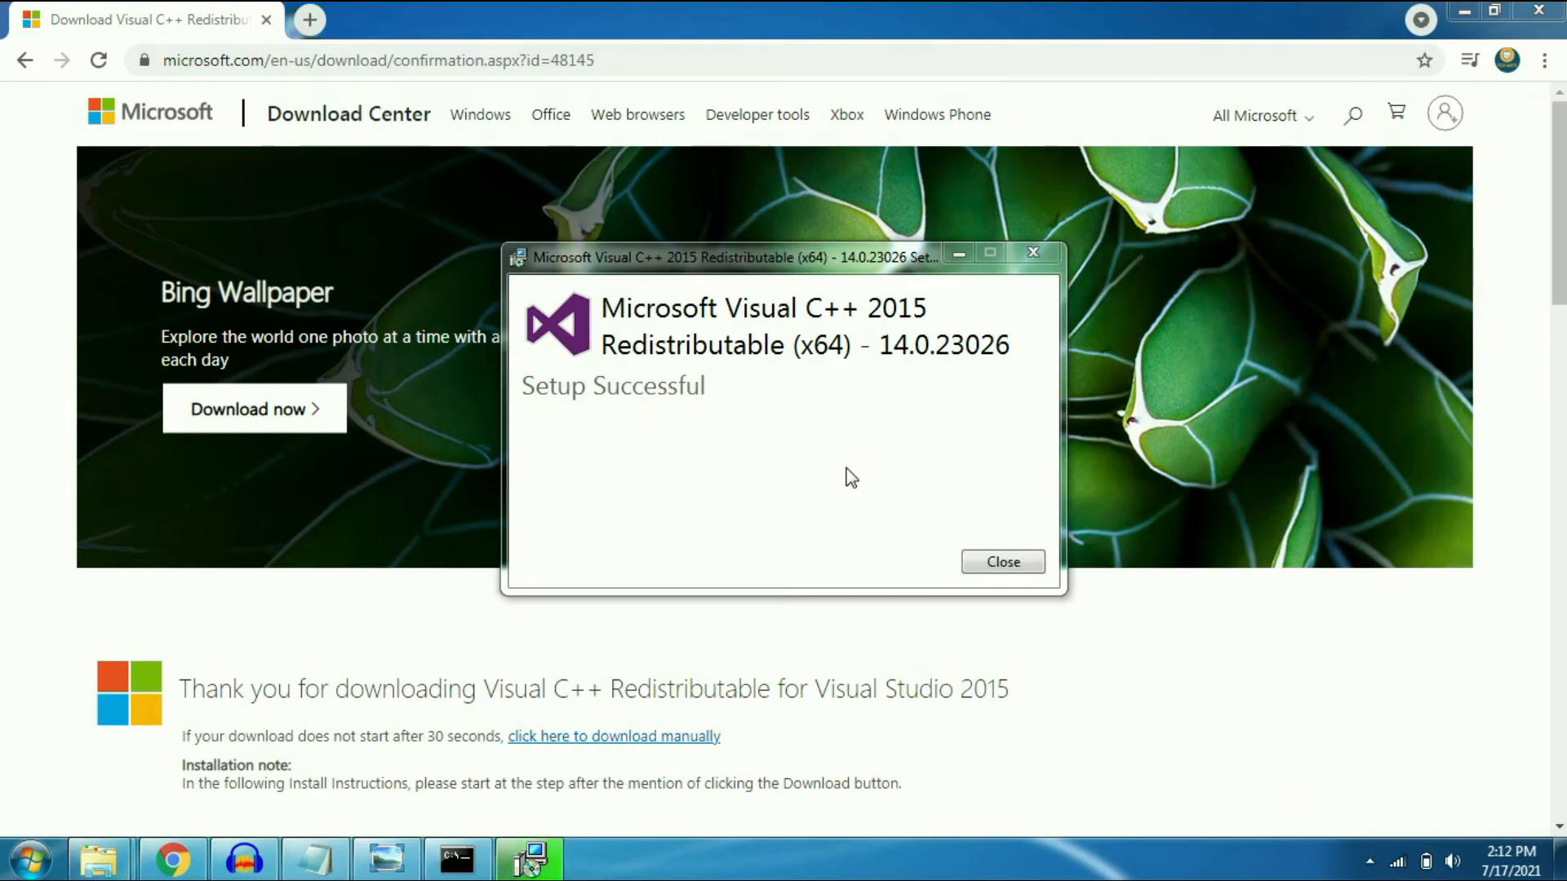
mouse_move(985, 534)
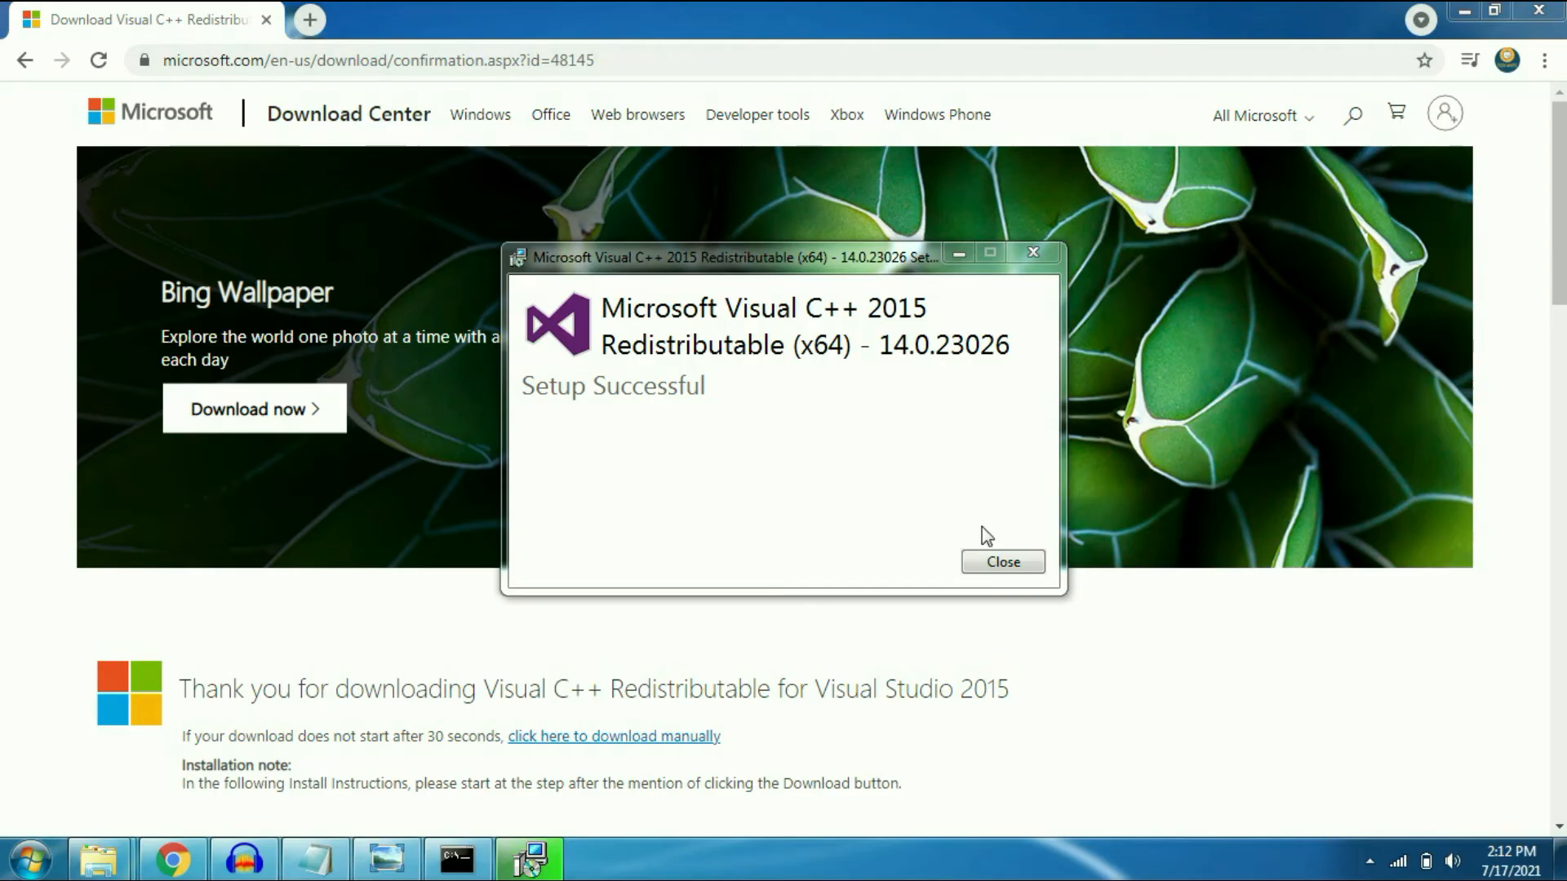
click(1002, 562)
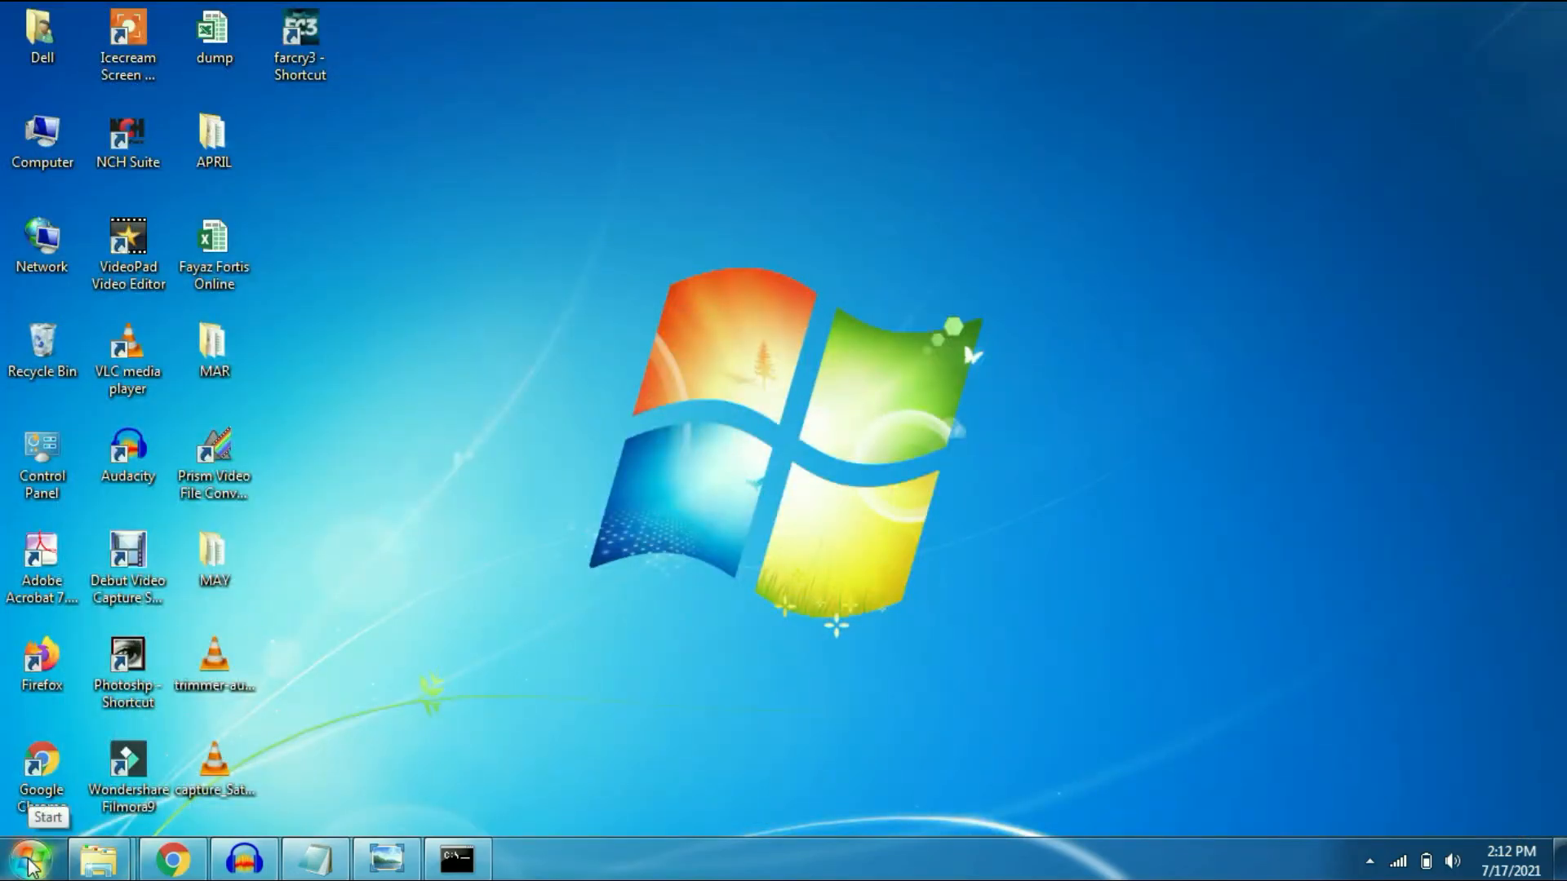
Step: Launch a new Command Prompt as administrator through the Start menu cmd search
click(25, 855)
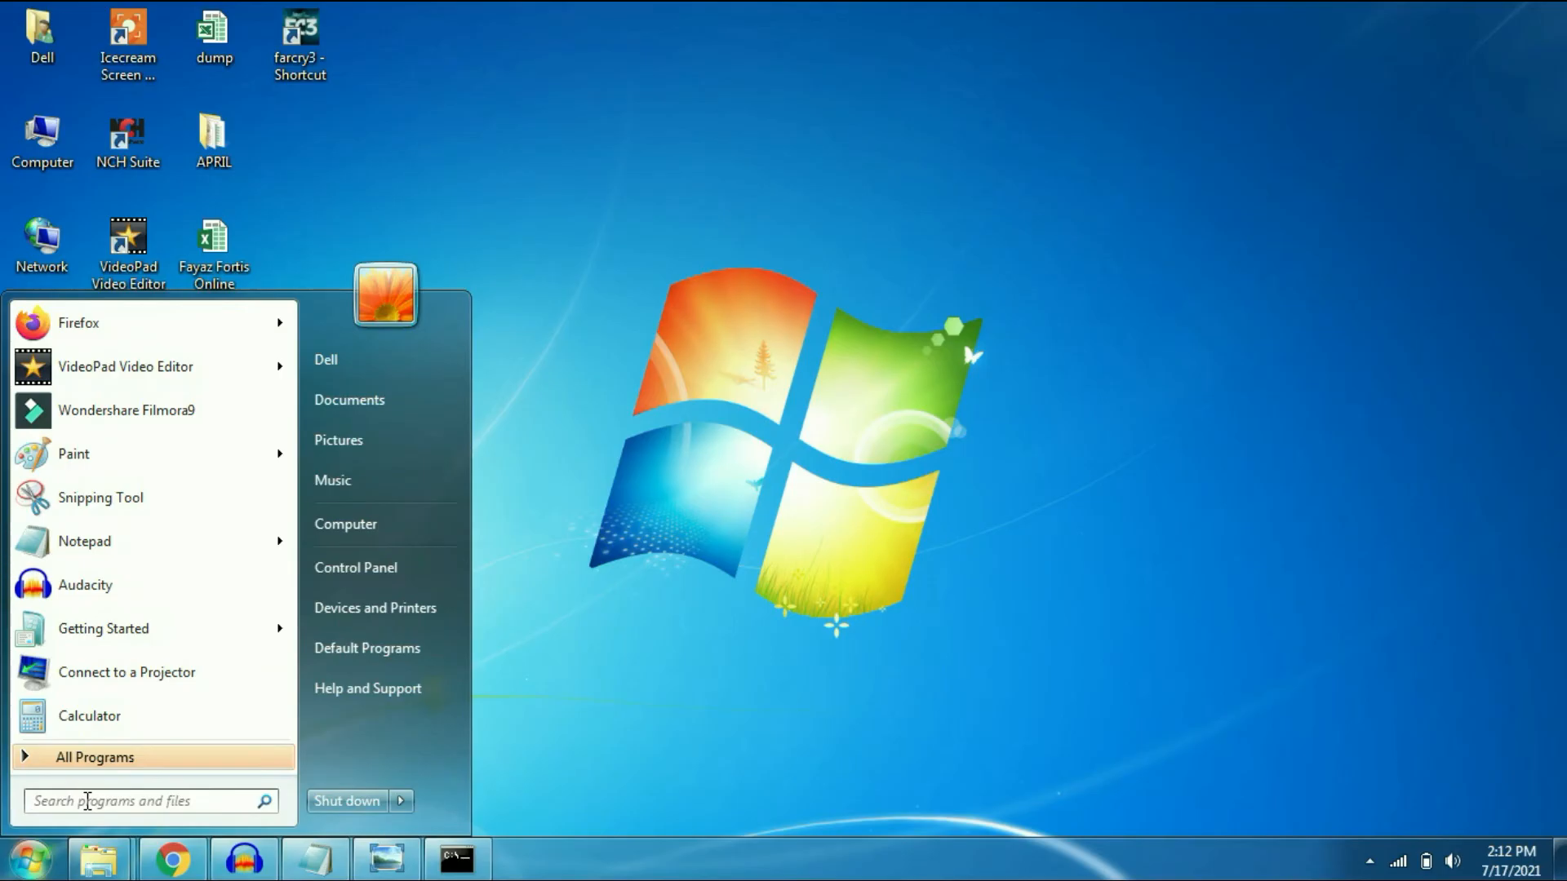
text(cmd)
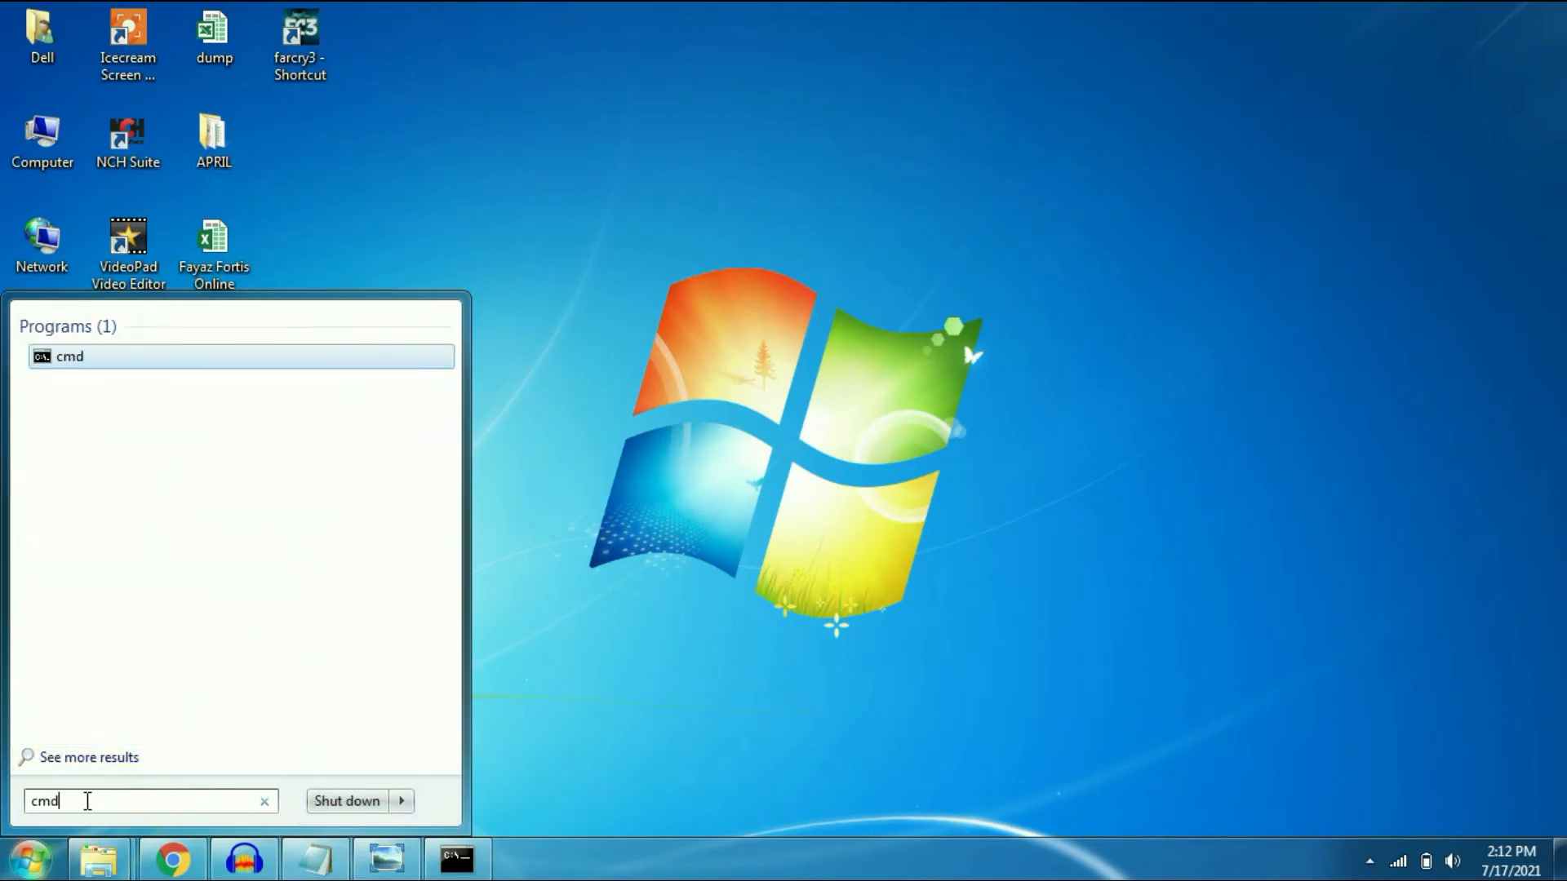
right_click(69, 357)
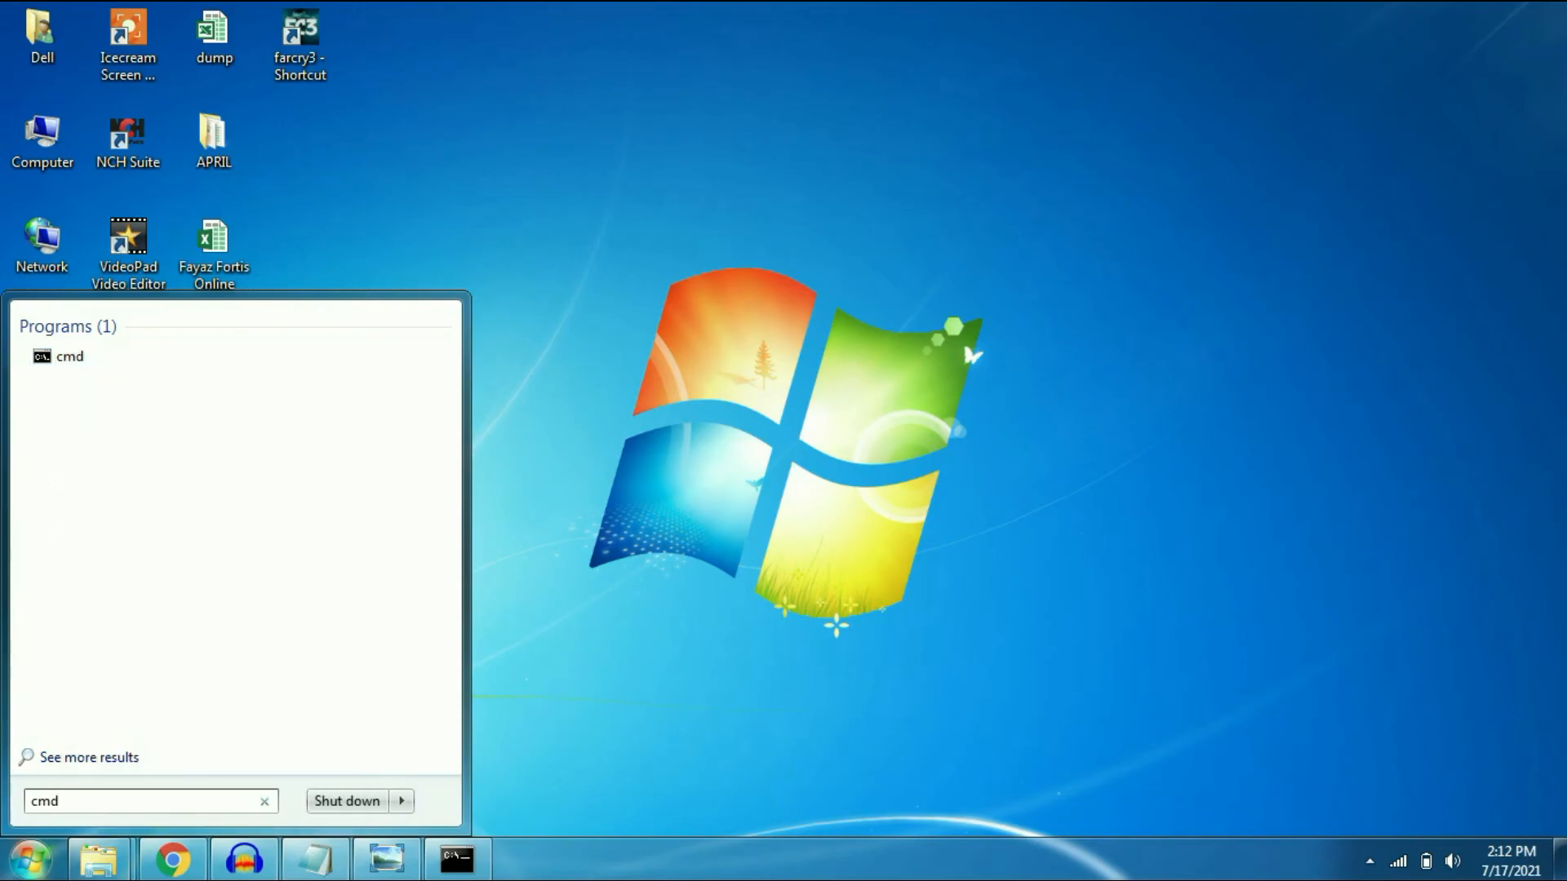
click(63, 357)
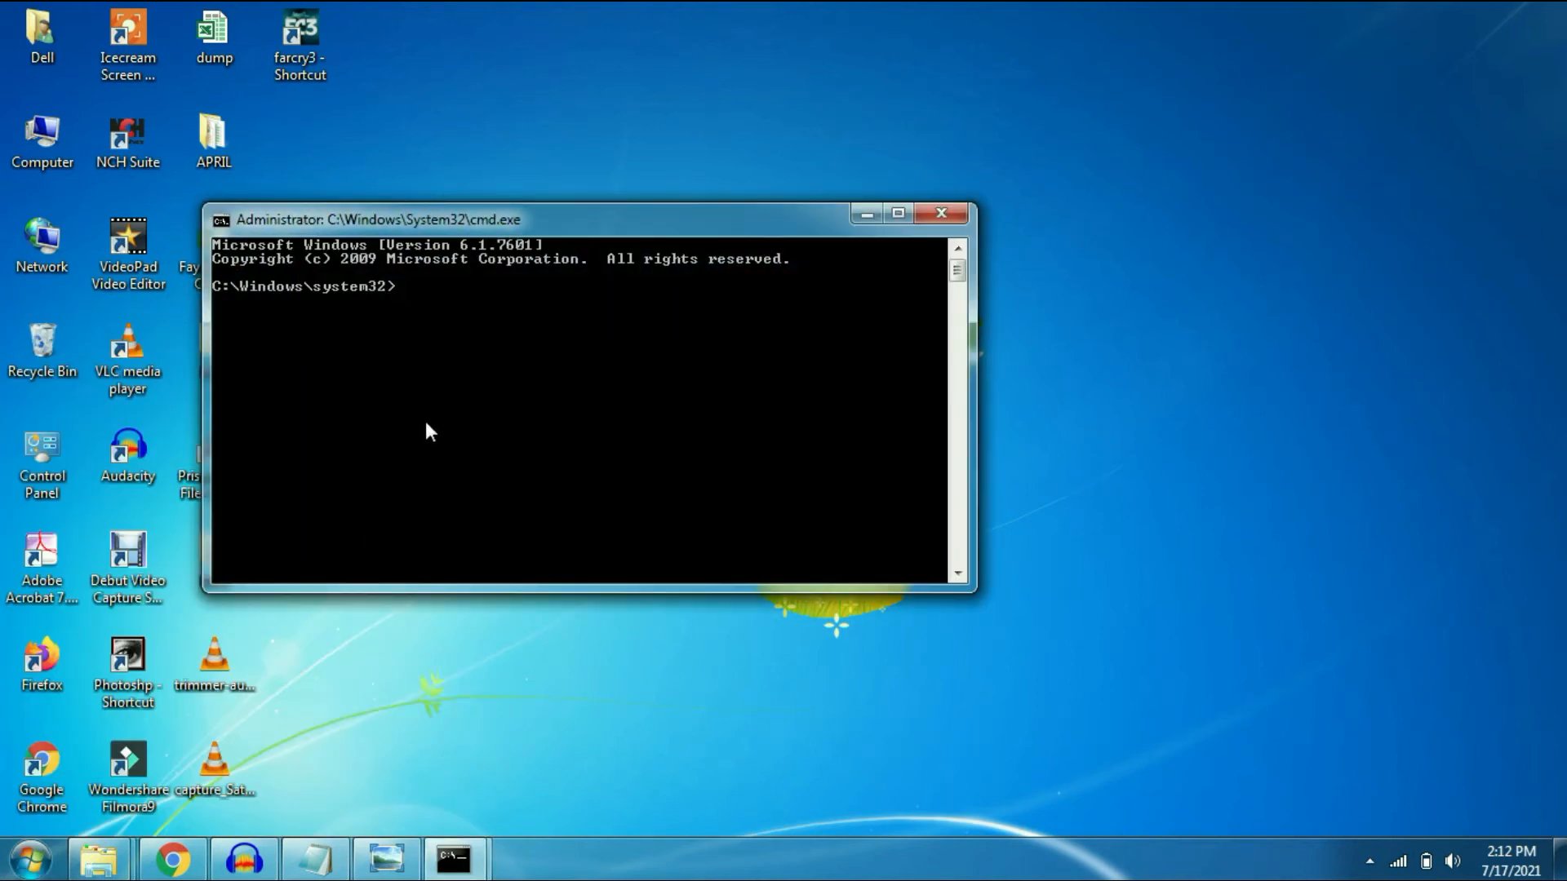
Step: Enter sfc /scannow to begin the system file scan
text(sfc /)
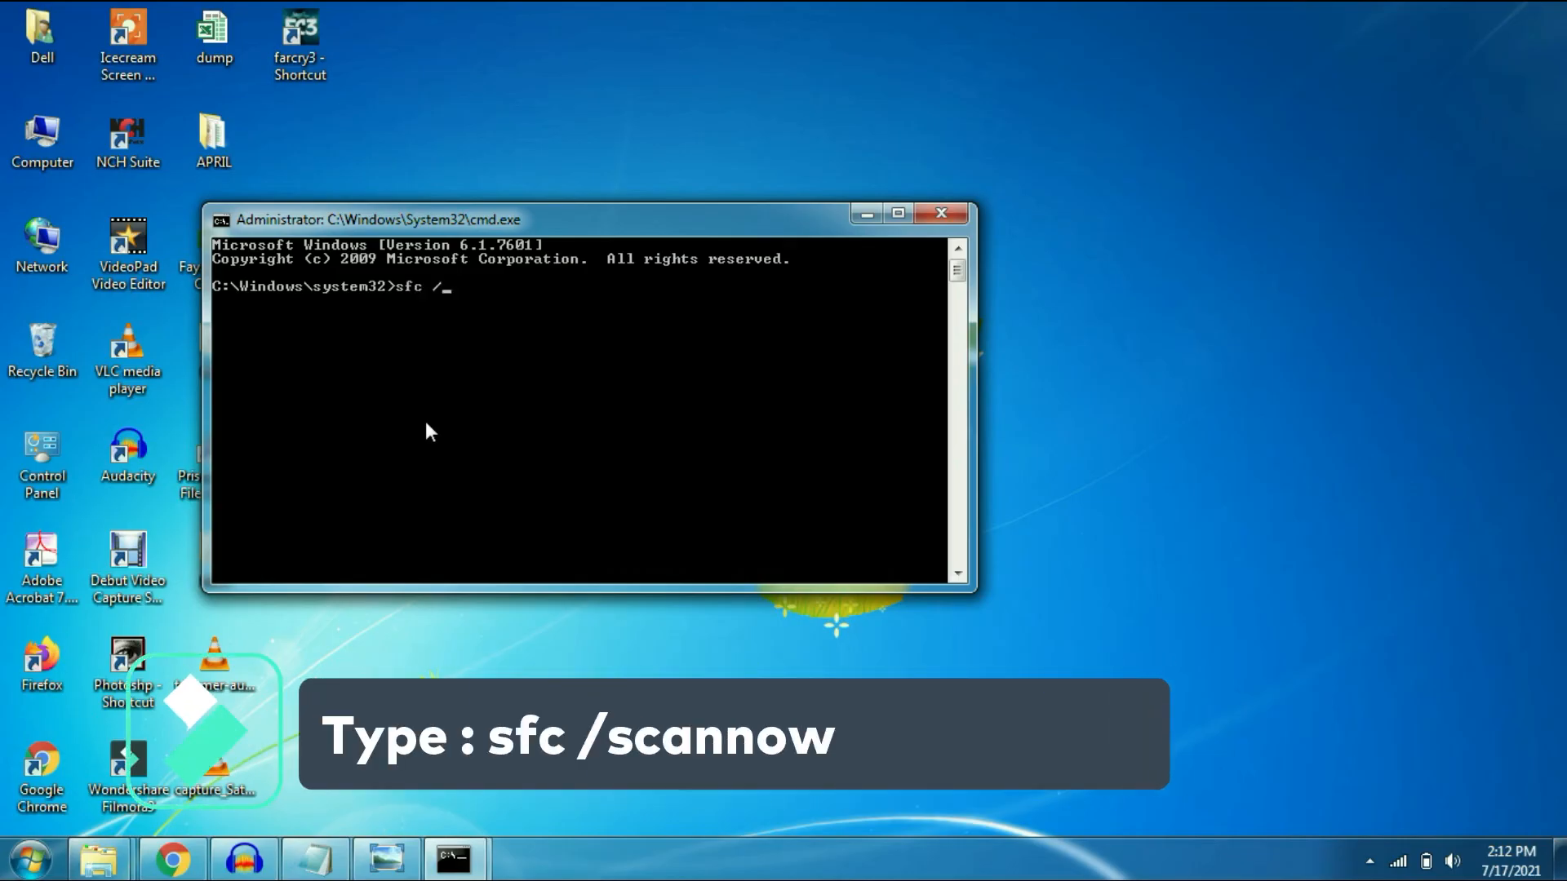
text(sca)
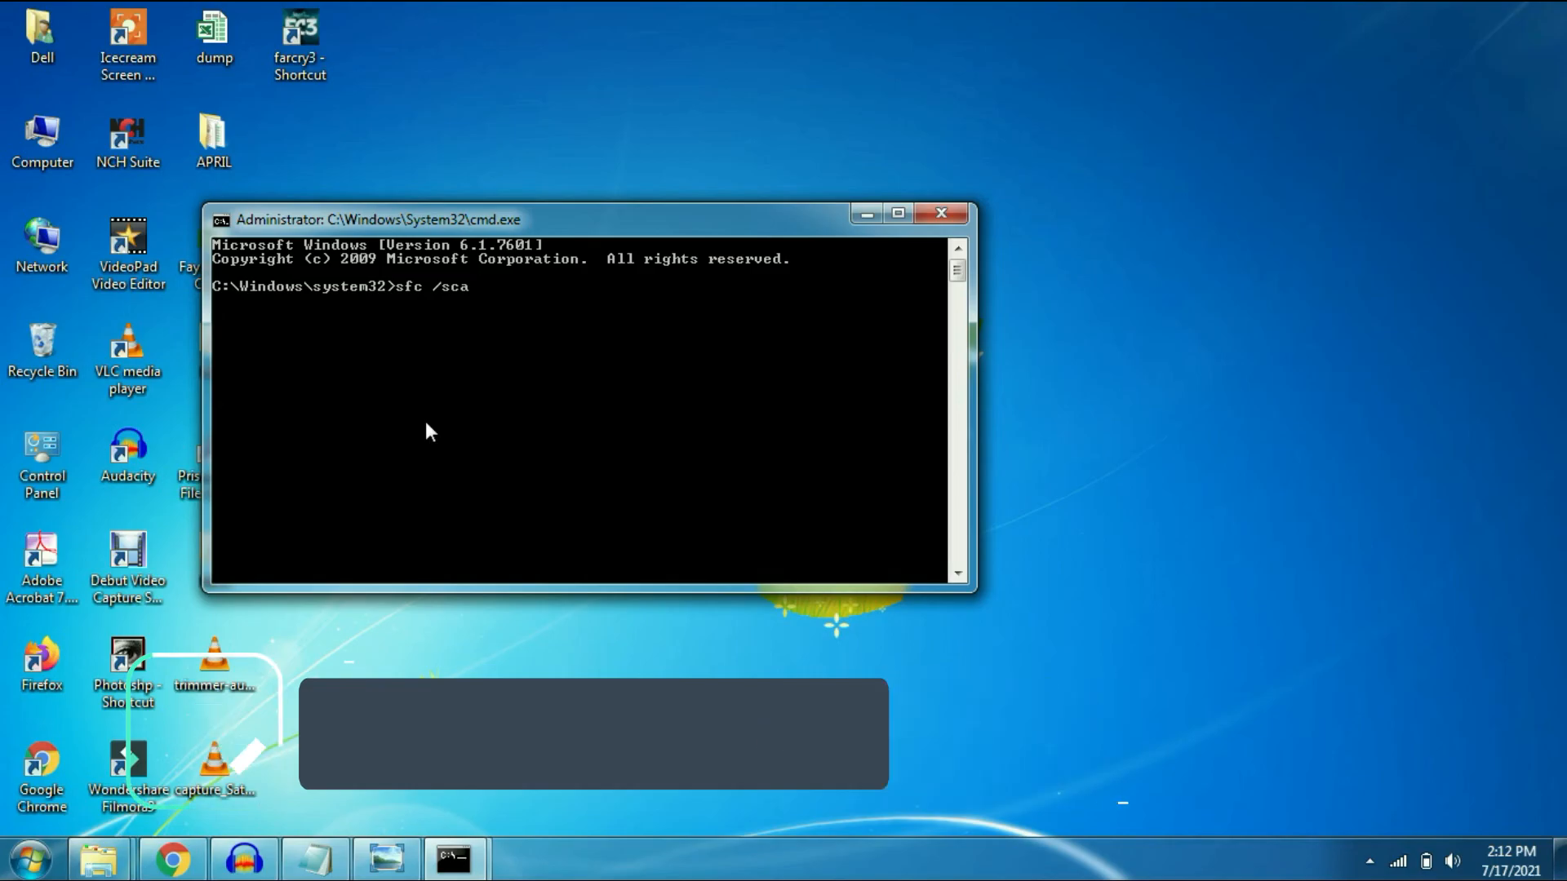
text(nno)
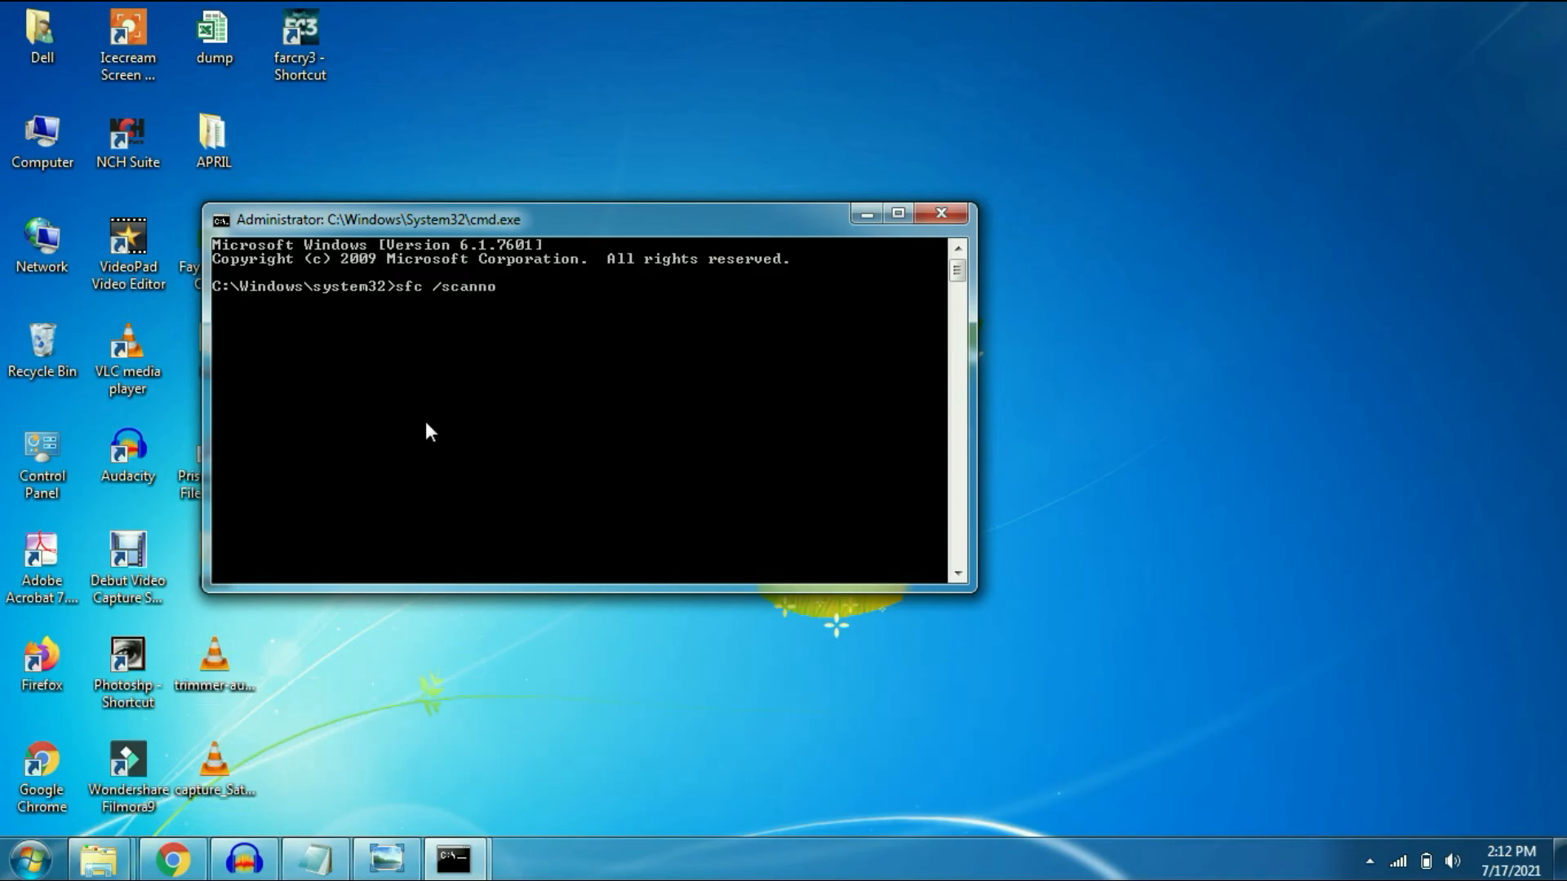
key(Enter)
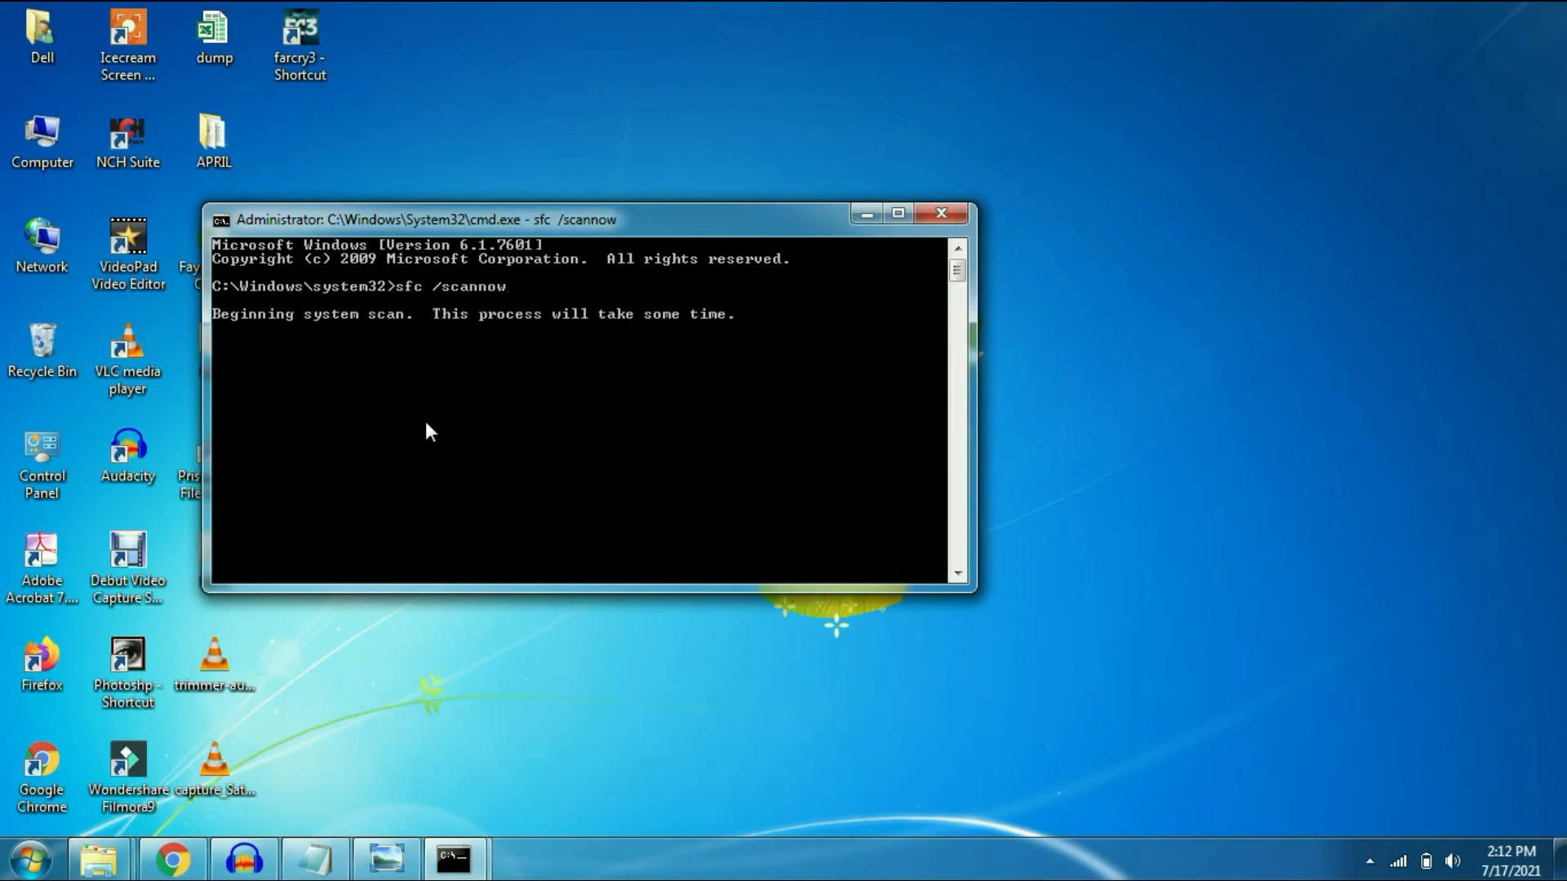